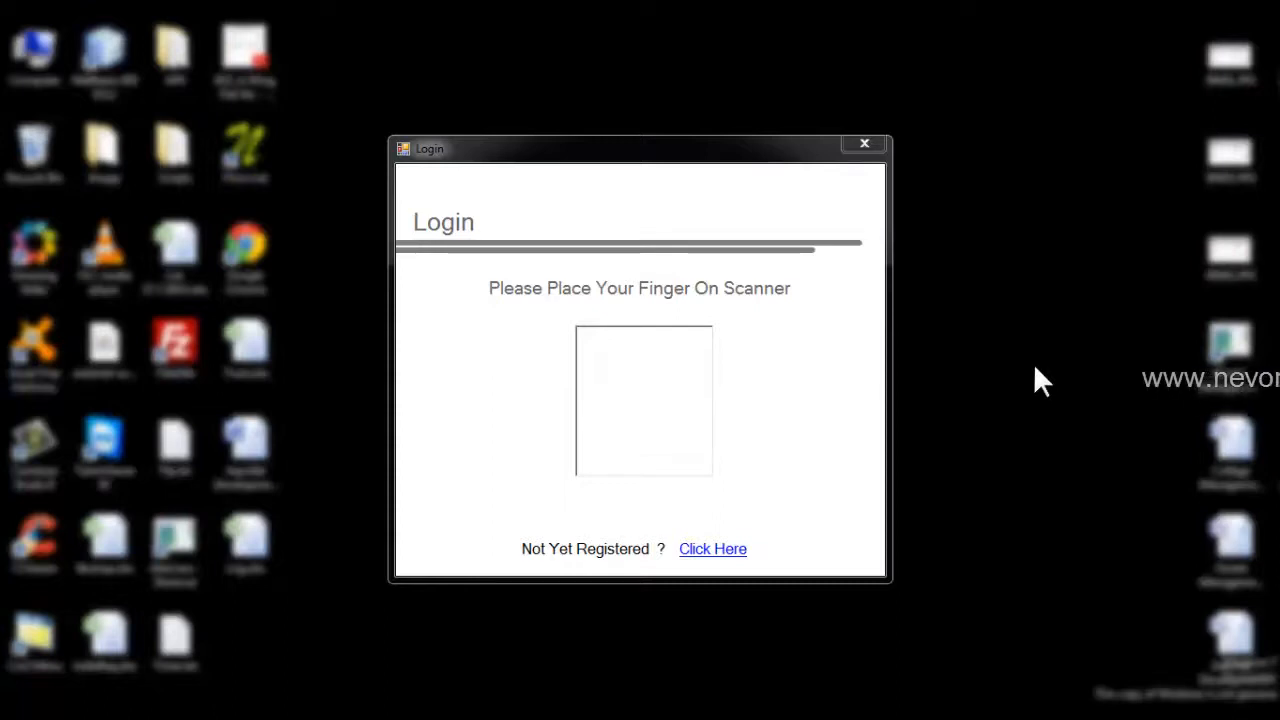
mouse_move(1040, 384)
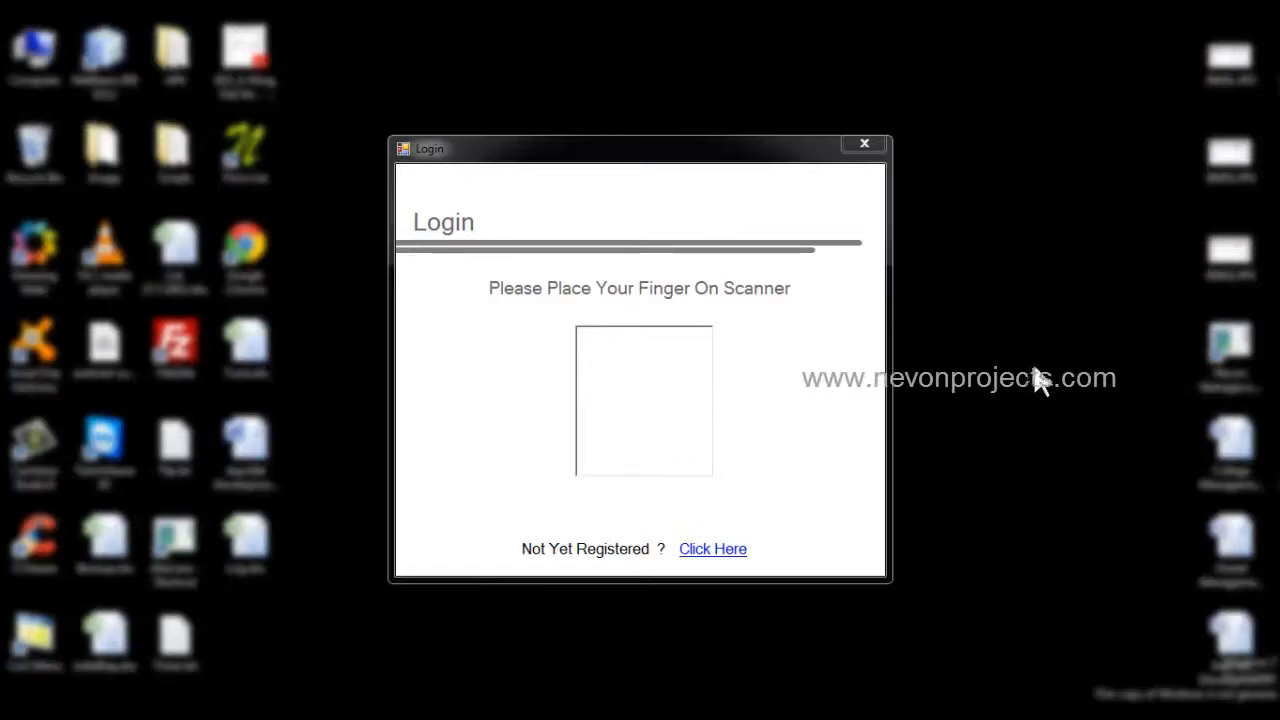
mouse_move(1012, 100)
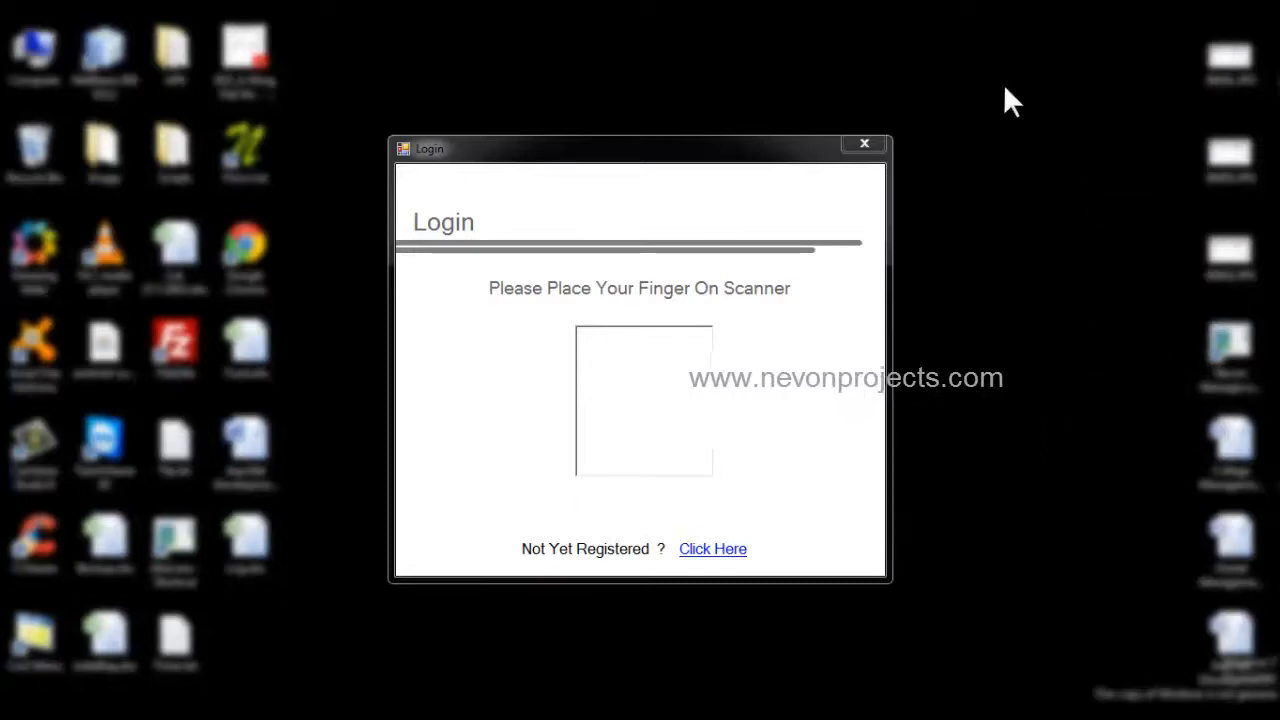
mouse_move(976, 460)
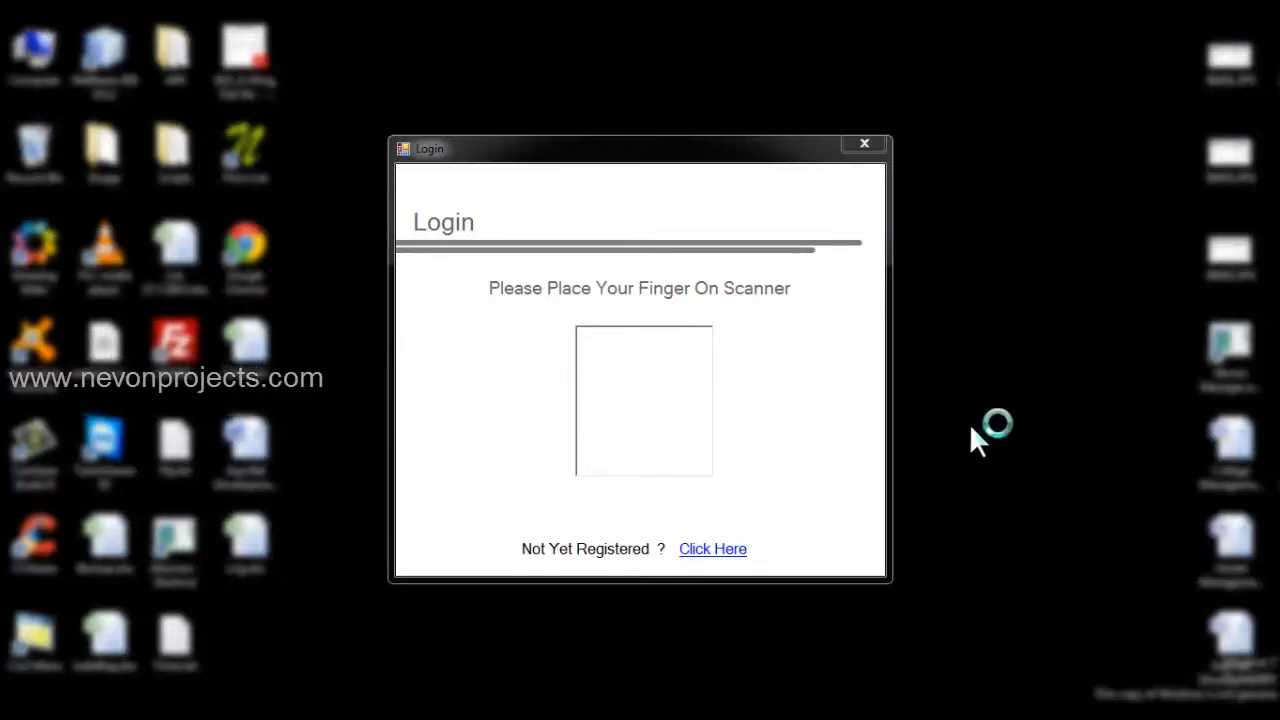
mouse_move(978, 444)
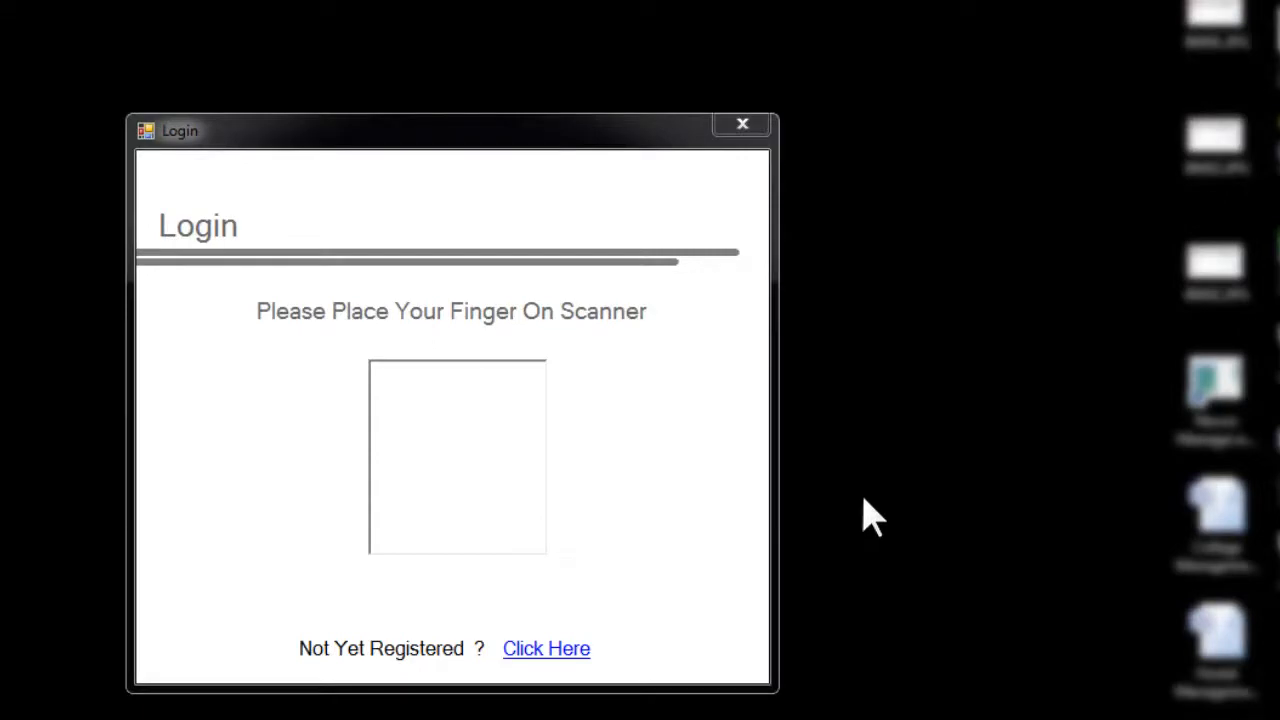
click(546, 648)
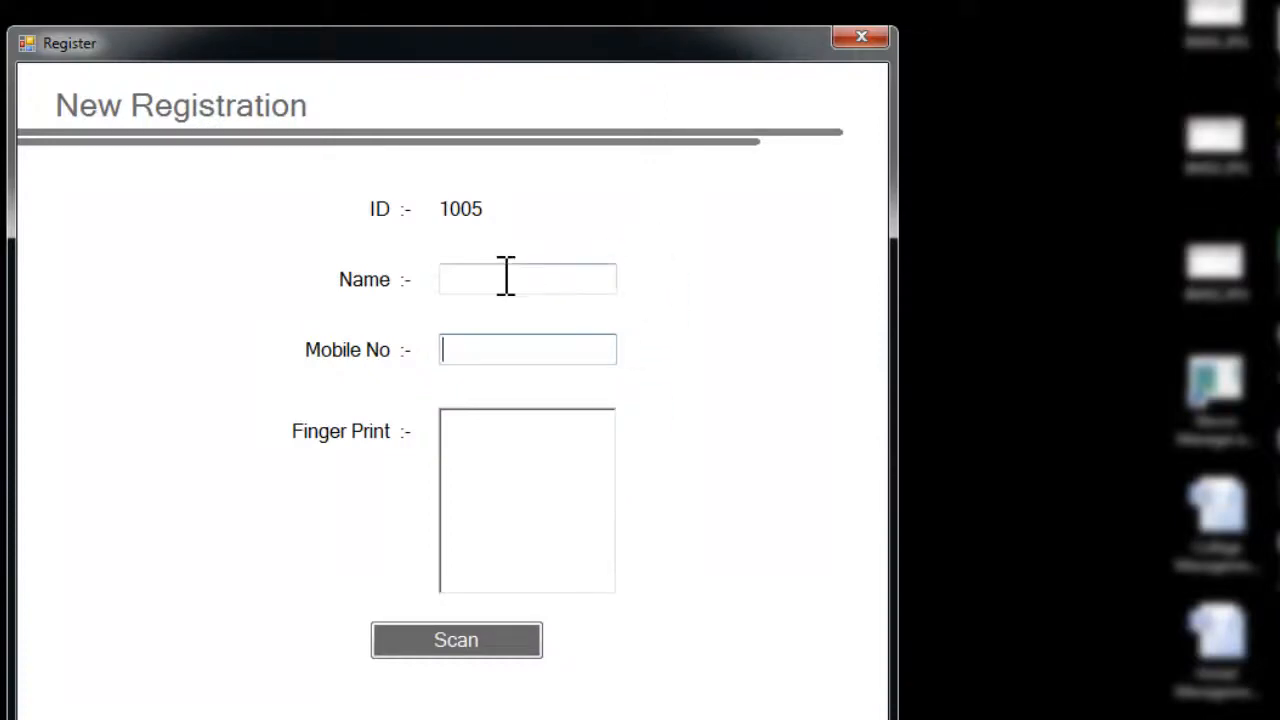
text(ABC)
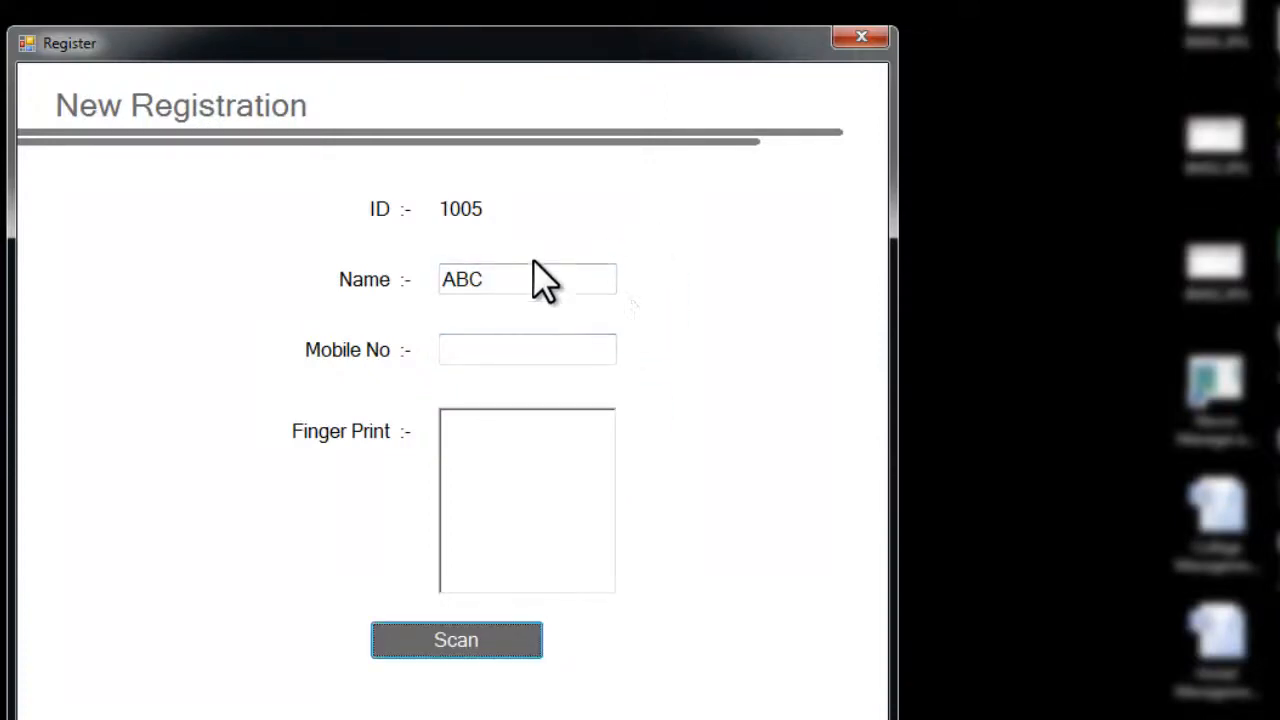
text(98745)
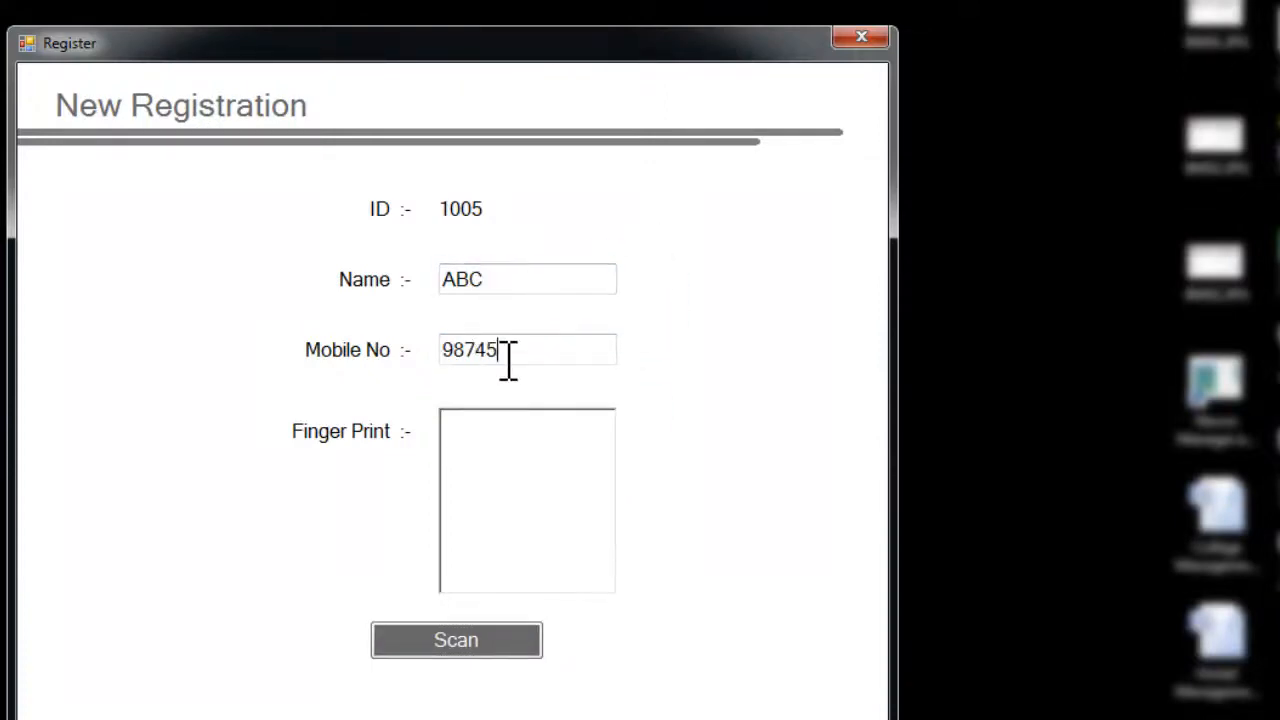
text(63210)
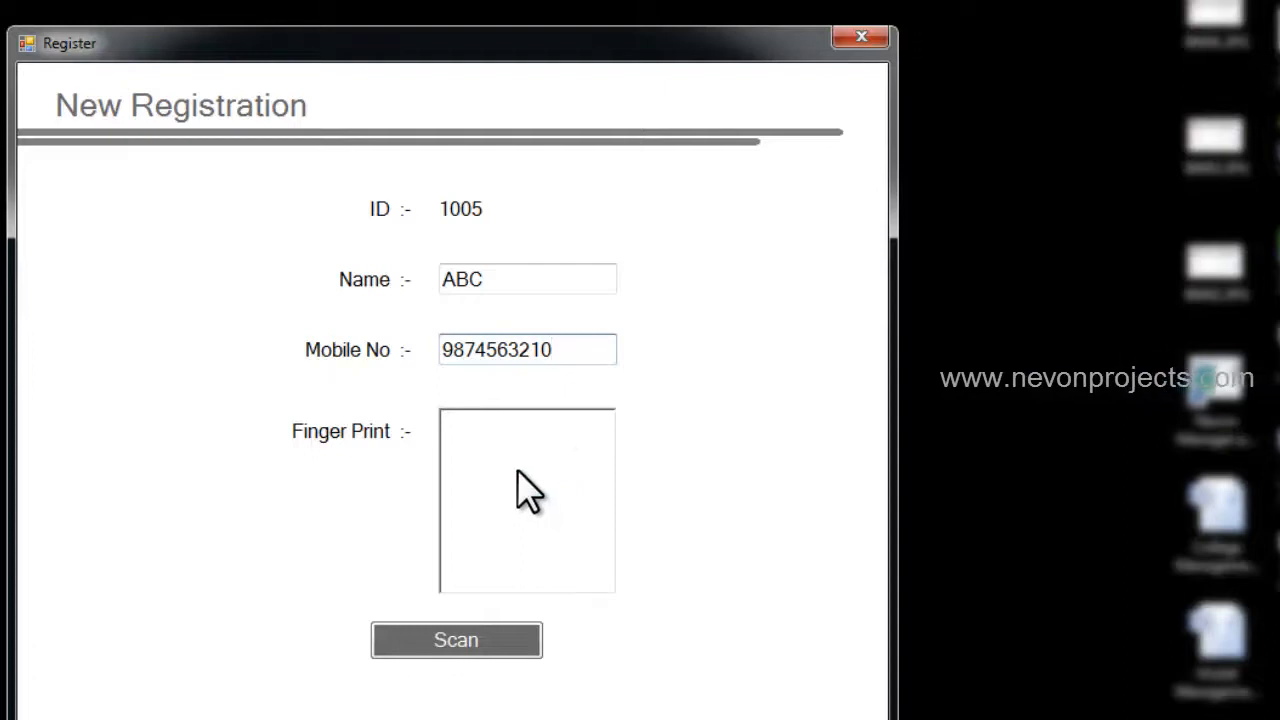
Scan the fingerprint, submit the registration and acknowledge the success message.
click(456, 640)
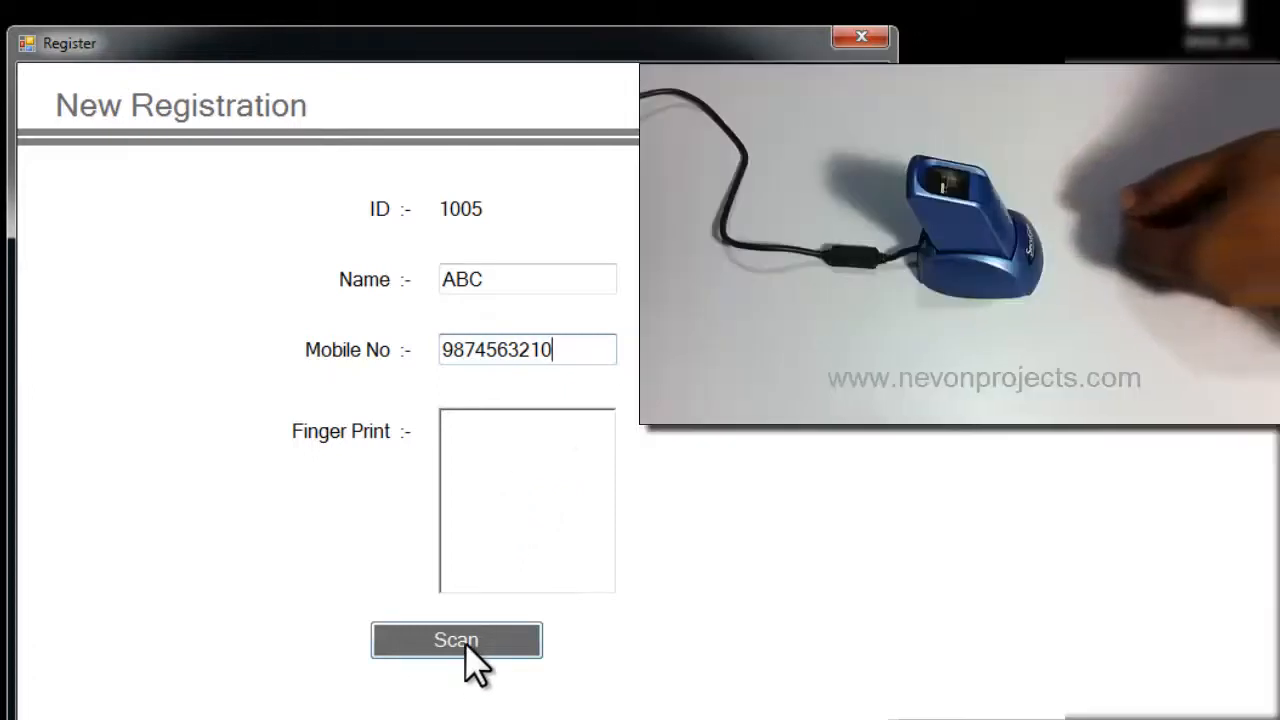
click(456, 640)
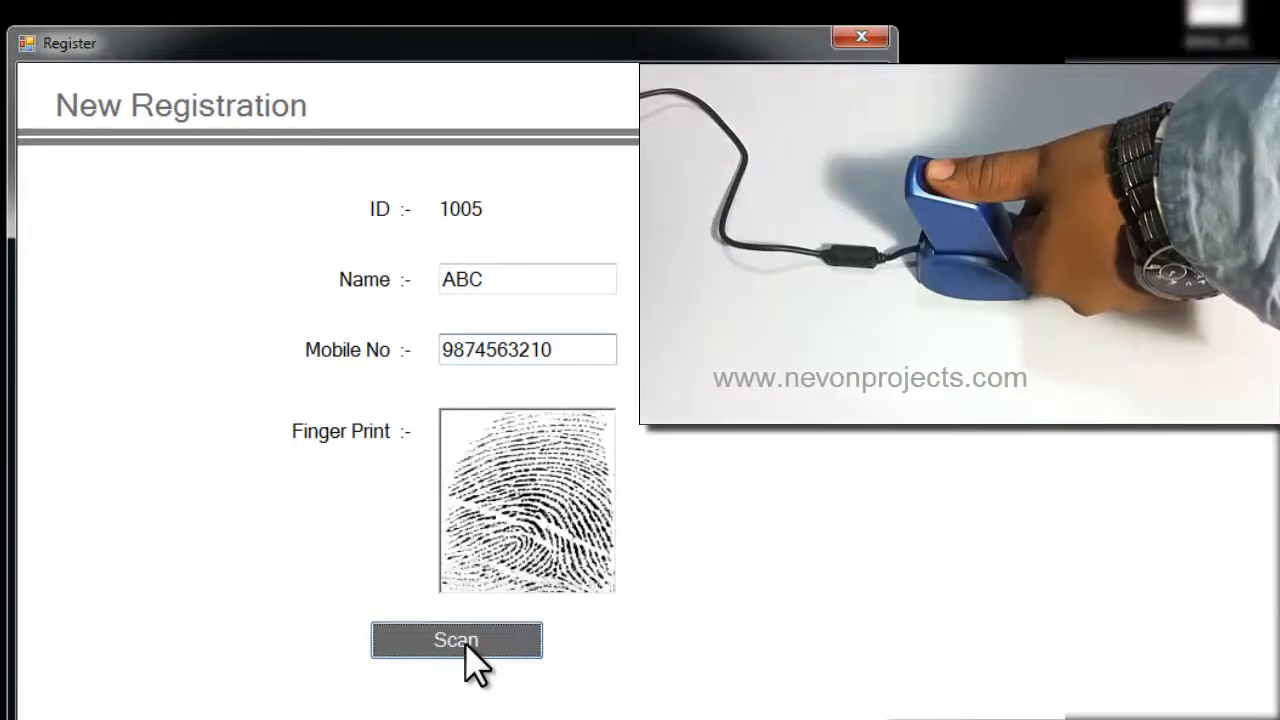
click(456, 640)
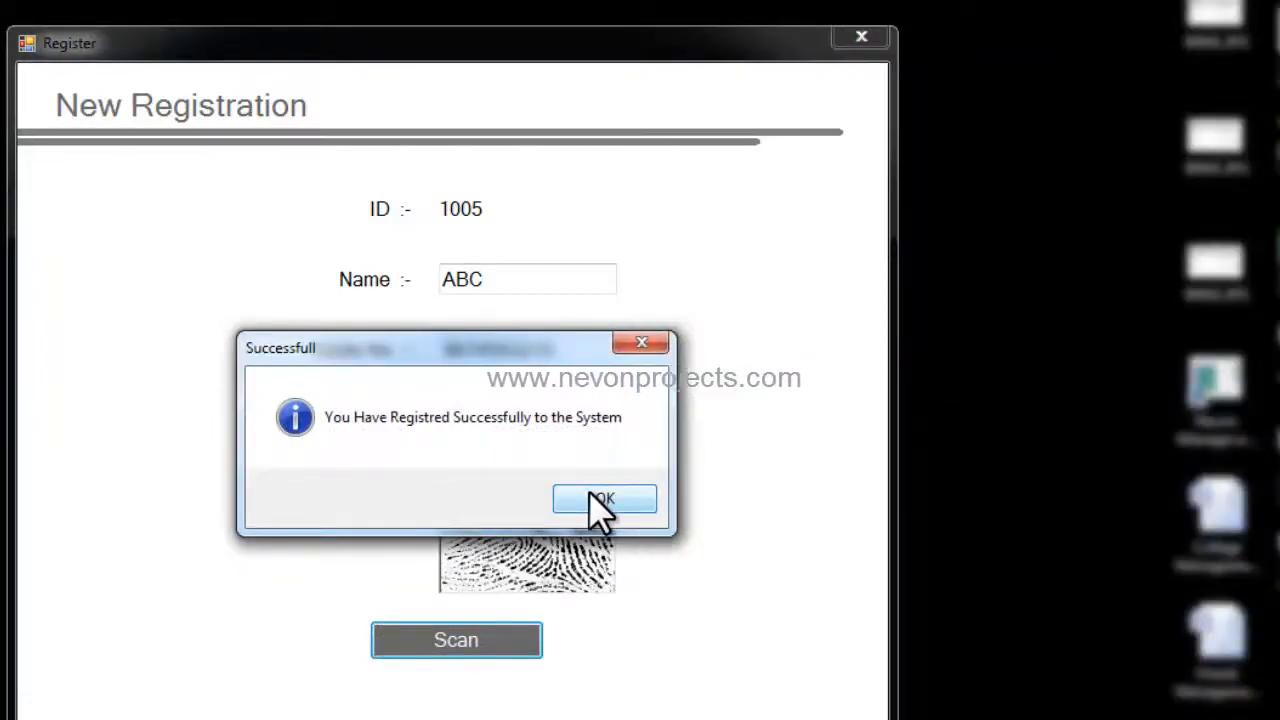
click(604, 500)
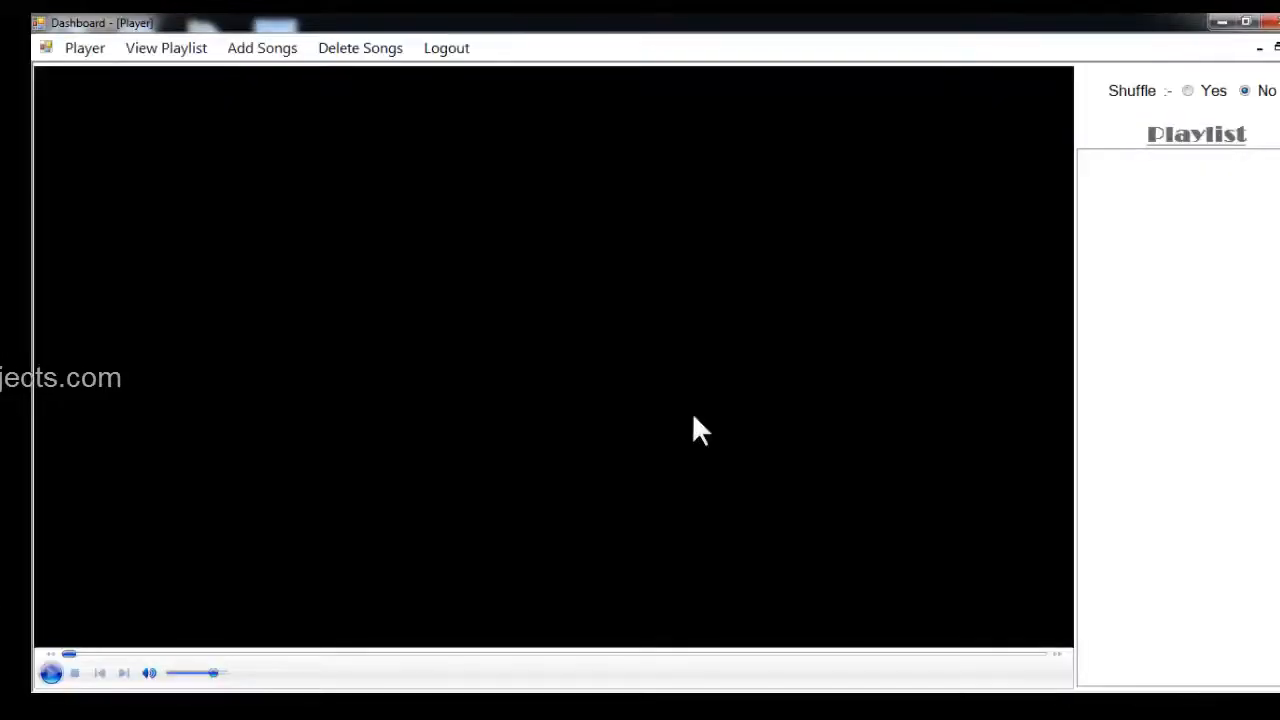
mouse_move(1076, 240)
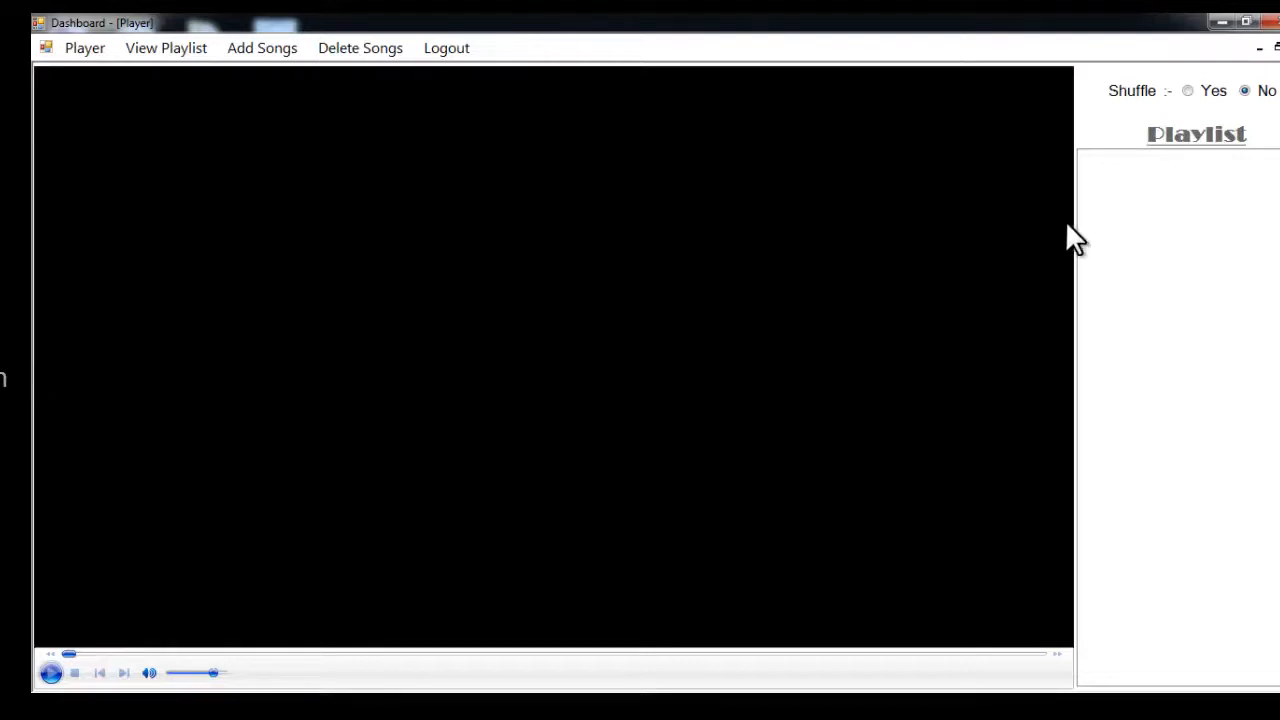
mouse_move(298, 192)
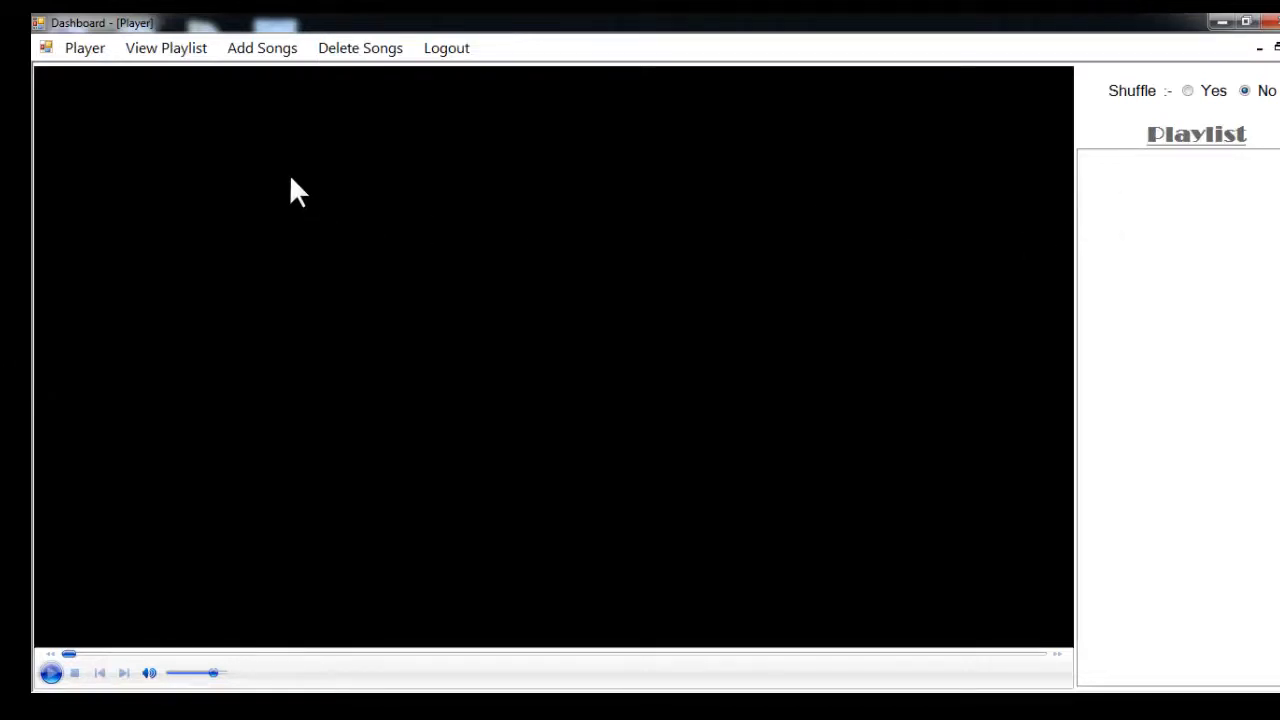
mouse_move(260, 110)
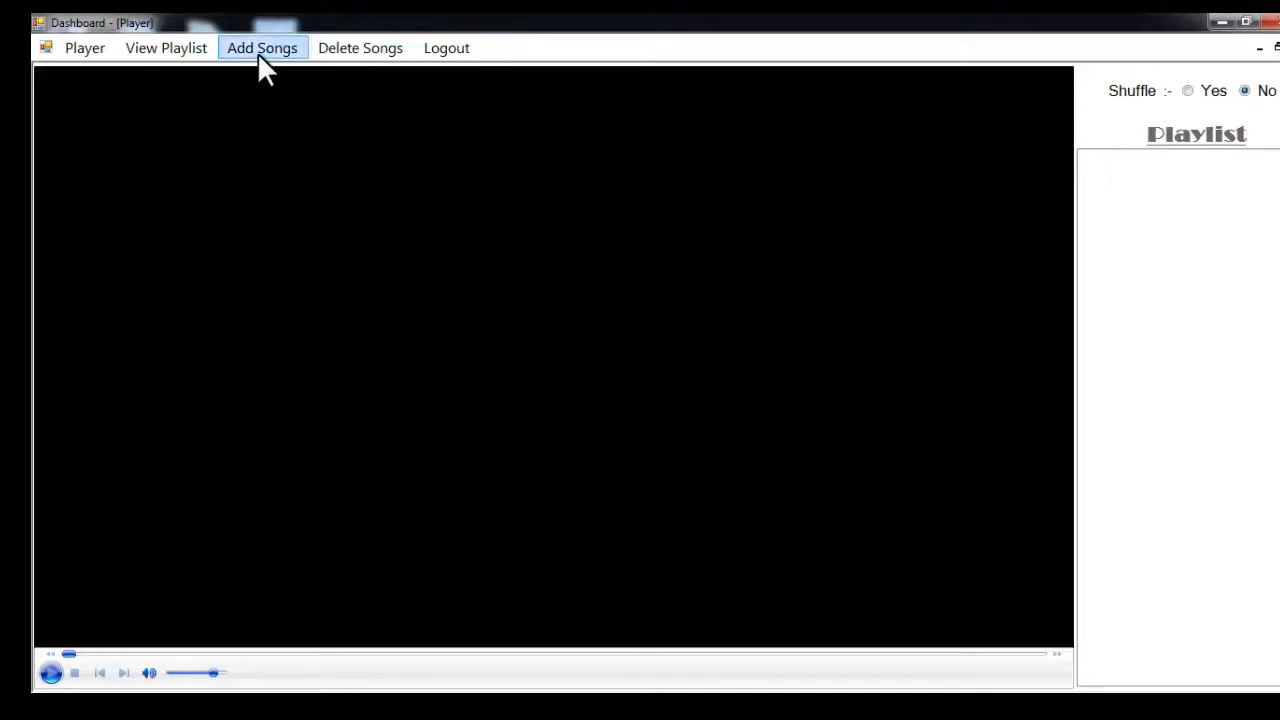
Upload Arriba_Mami.mp3 from the Videos library to the user's media.
click(262, 48)
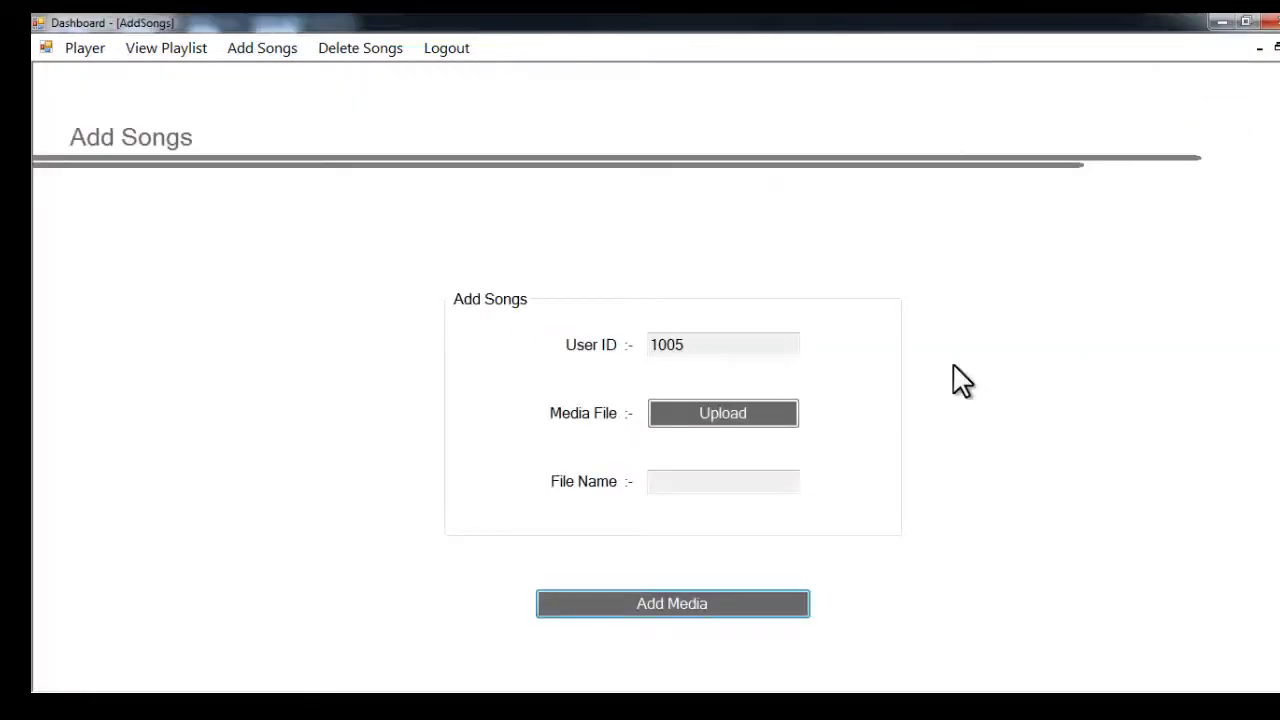
mouse_move(824, 404)
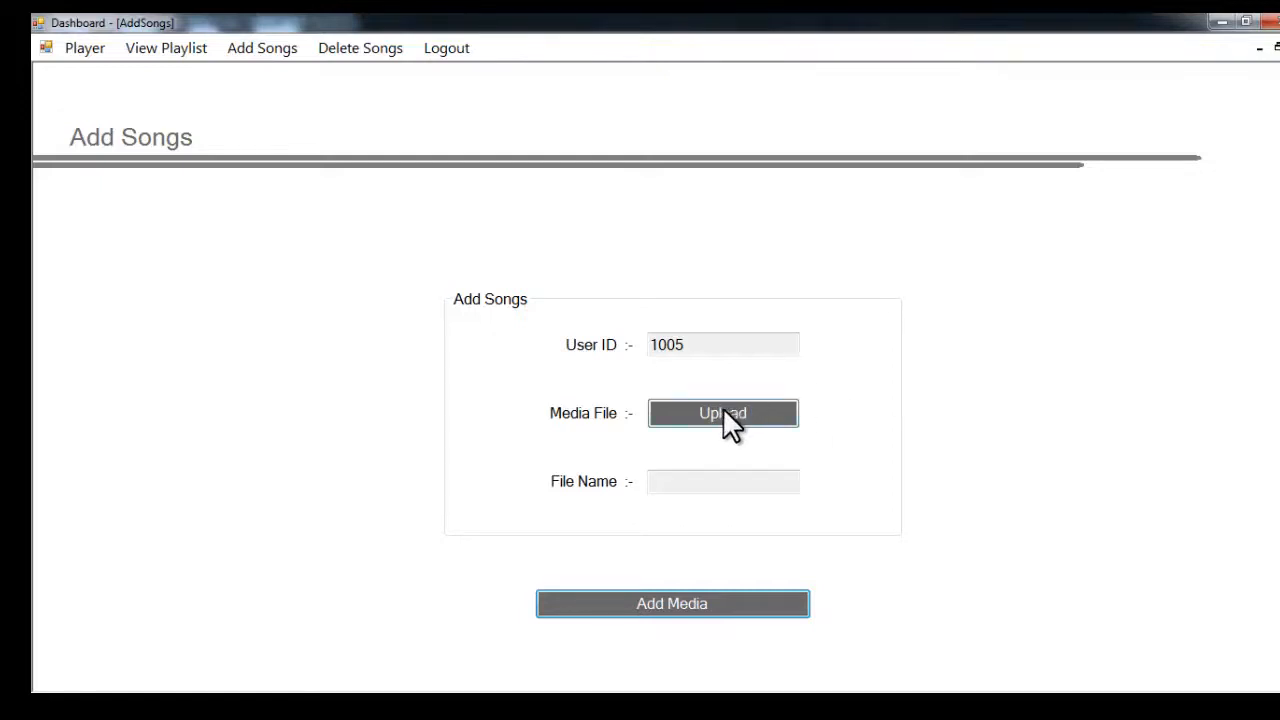
click(722, 412)
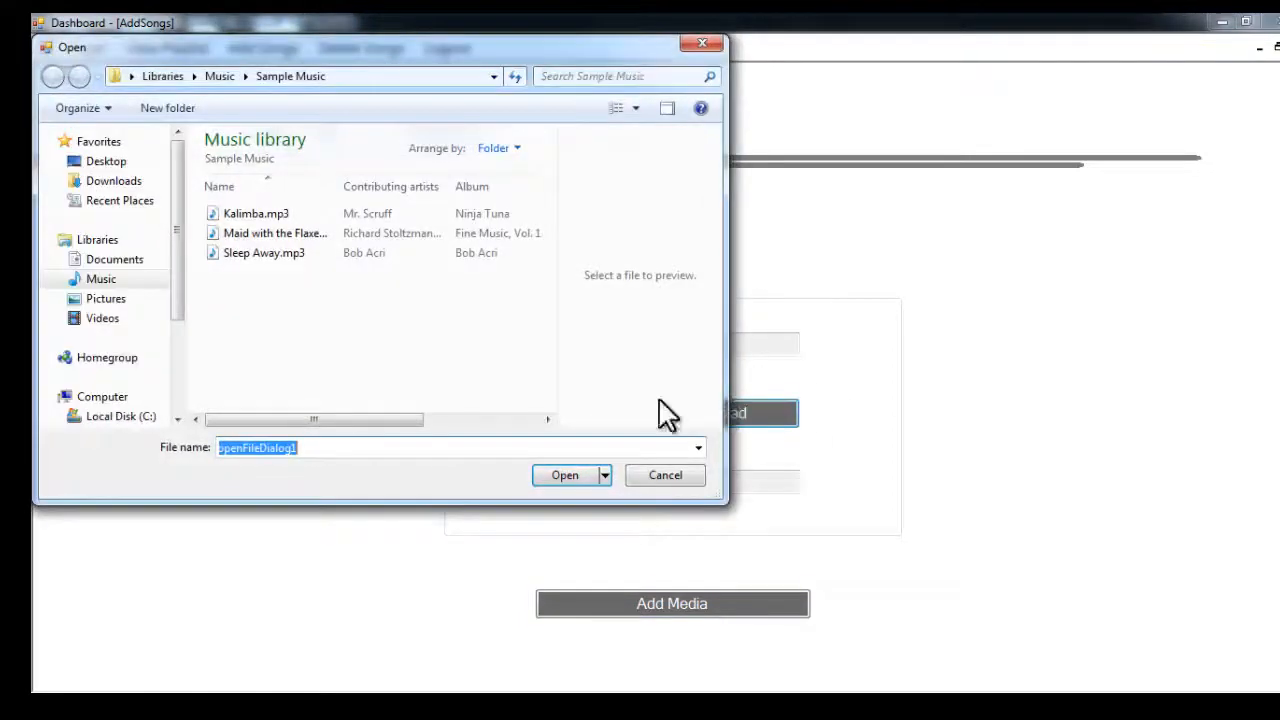
mouse_move(224, 278)
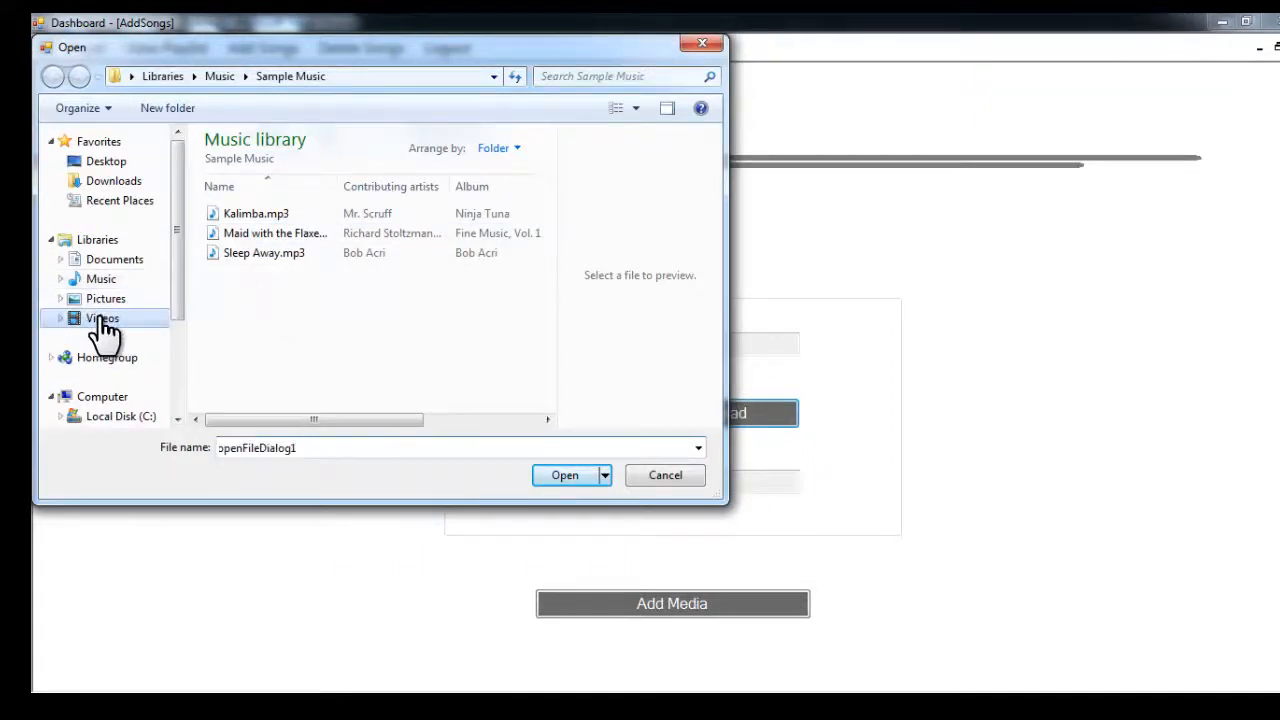
click(102, 318)
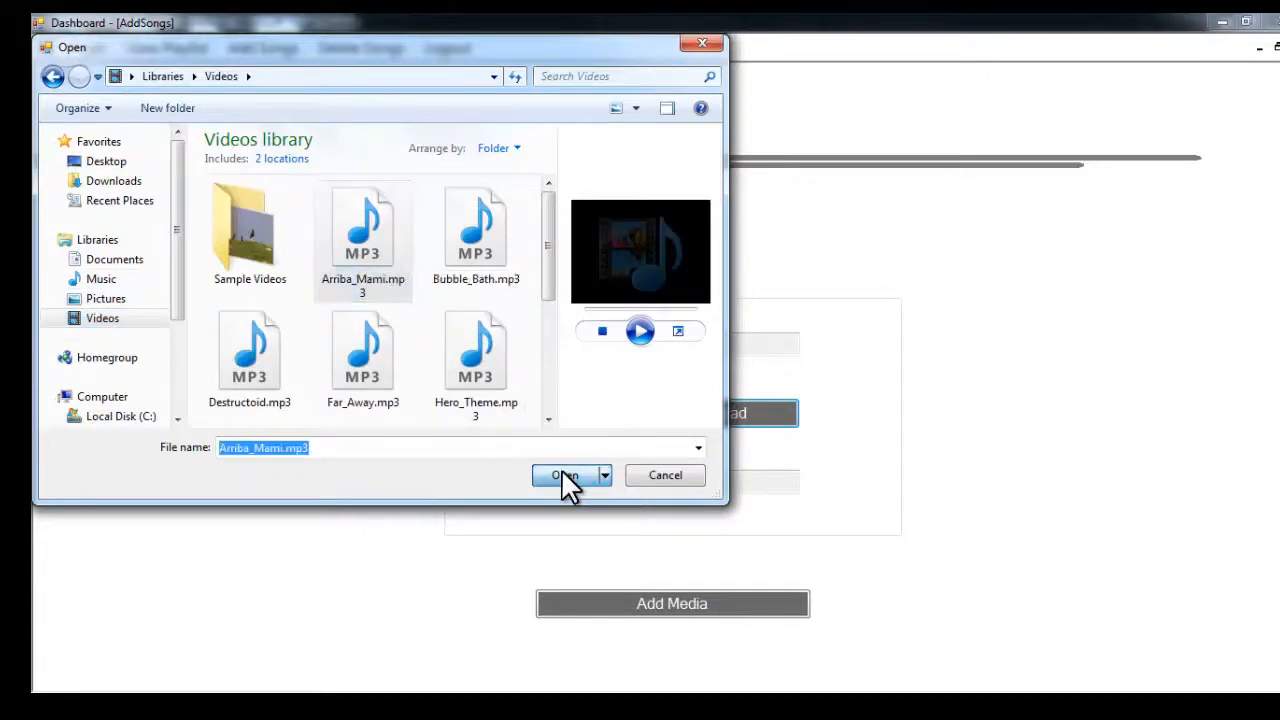
click(564, 476)
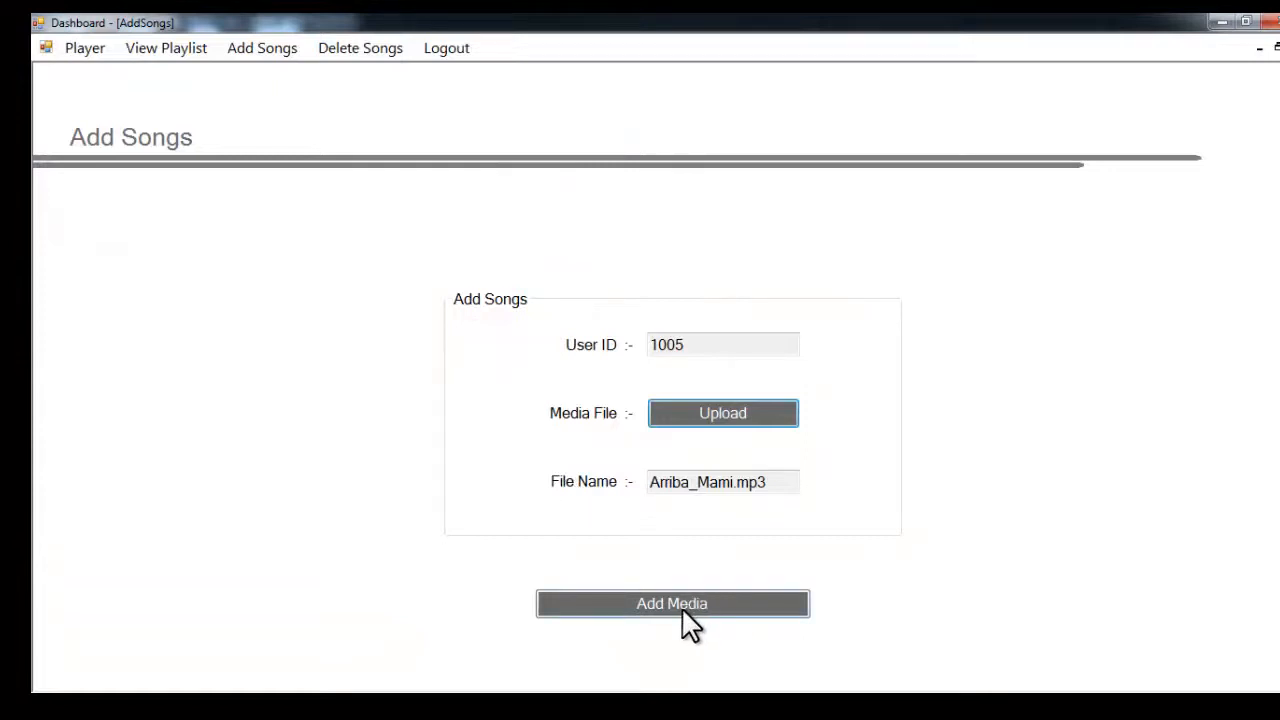
click(672, 604)
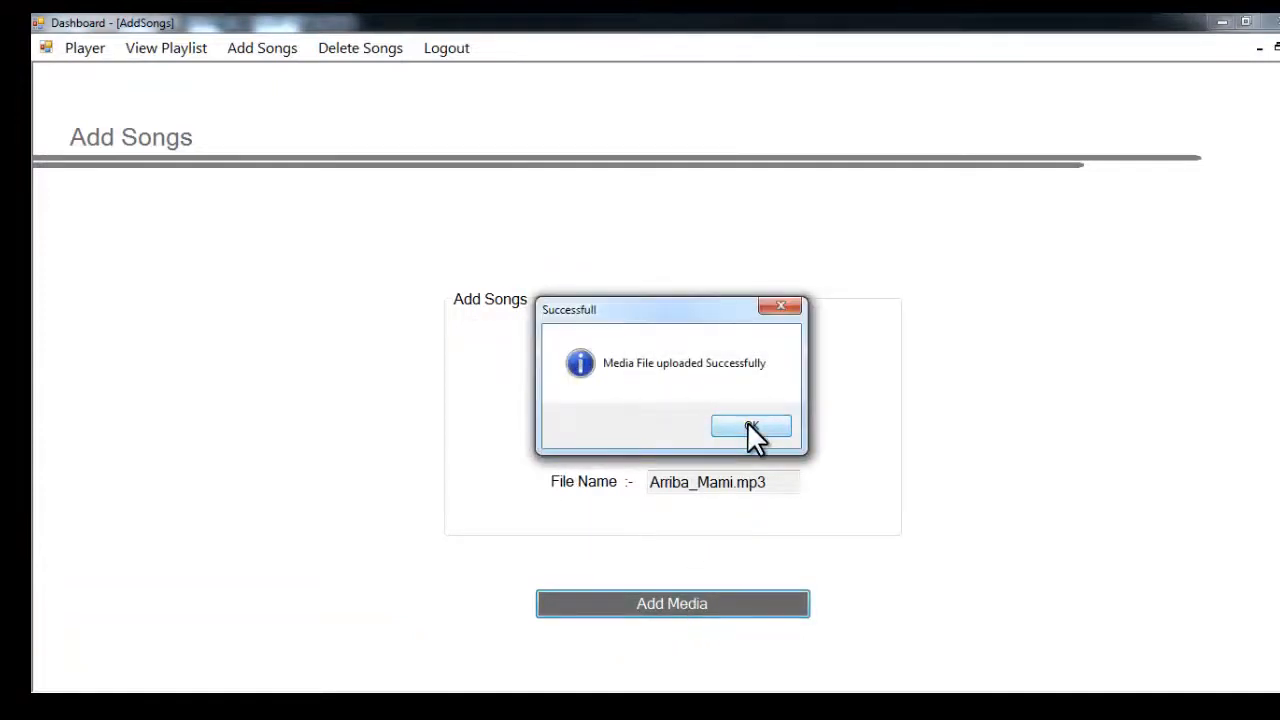
click(752, 426)
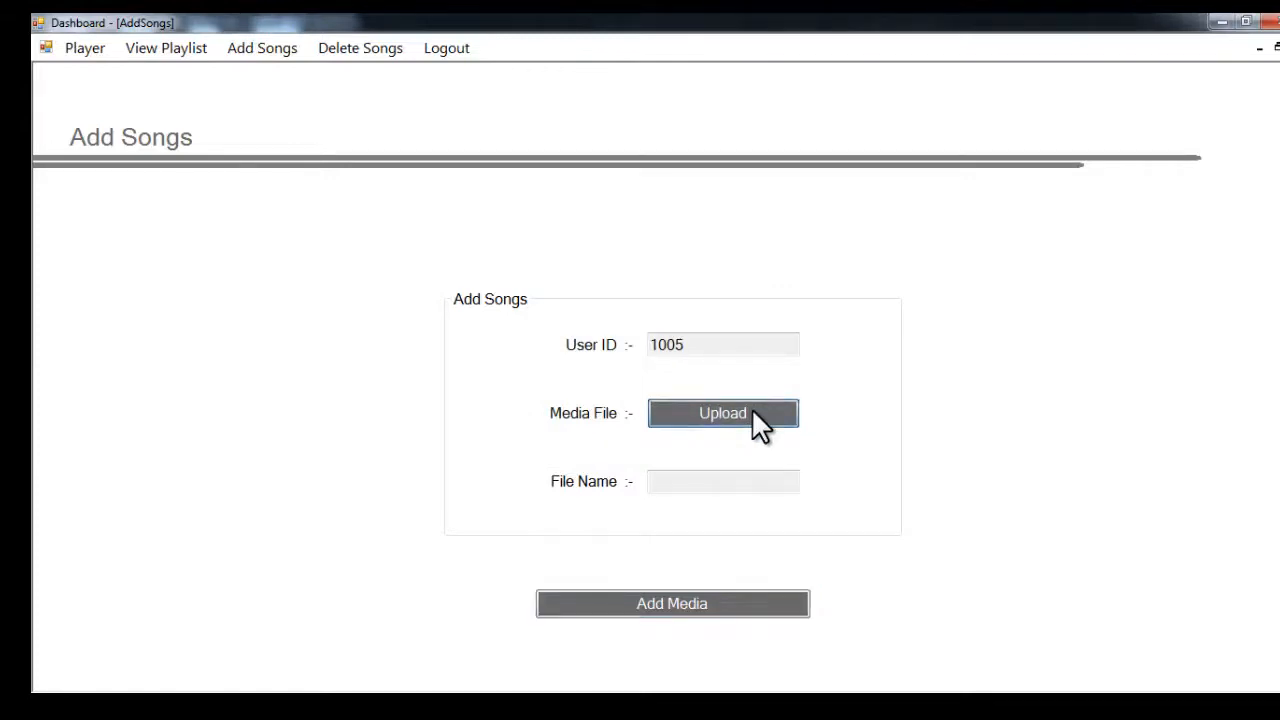
Upload Hero_Theme.mp3 and the nevon video final.mp4 to the user's media.
click(722, 412)
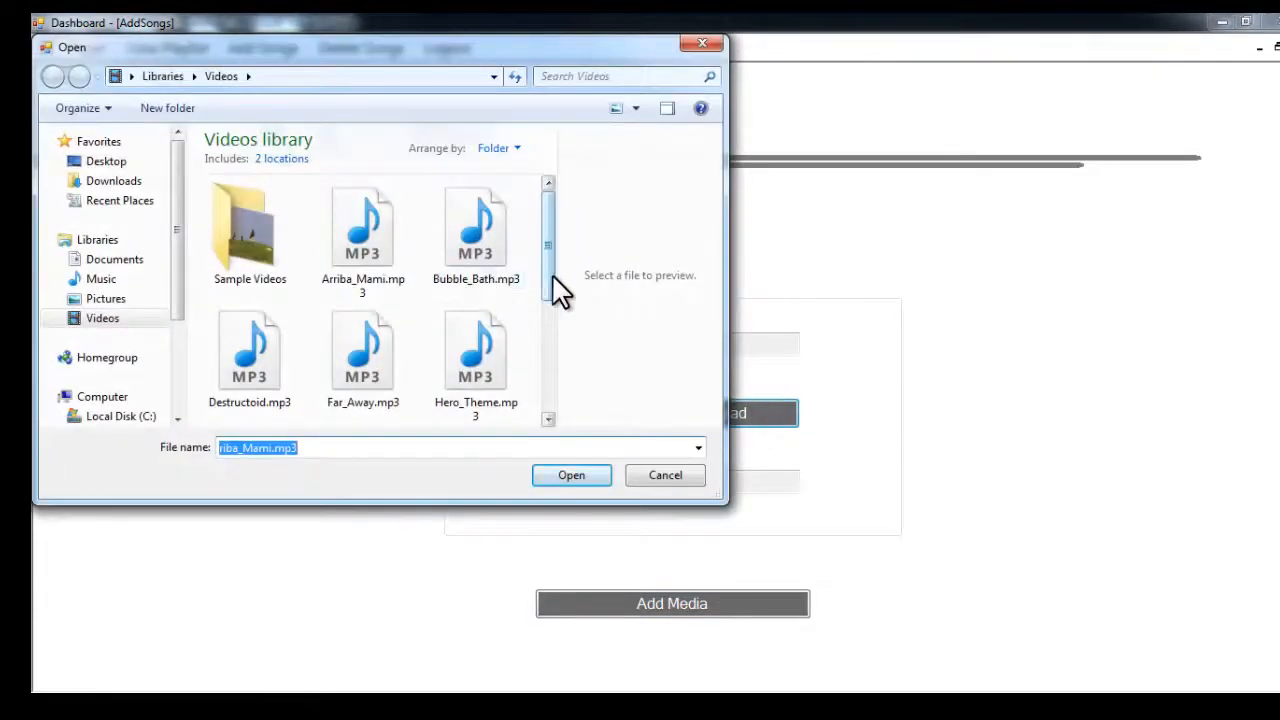
click(572, 476)
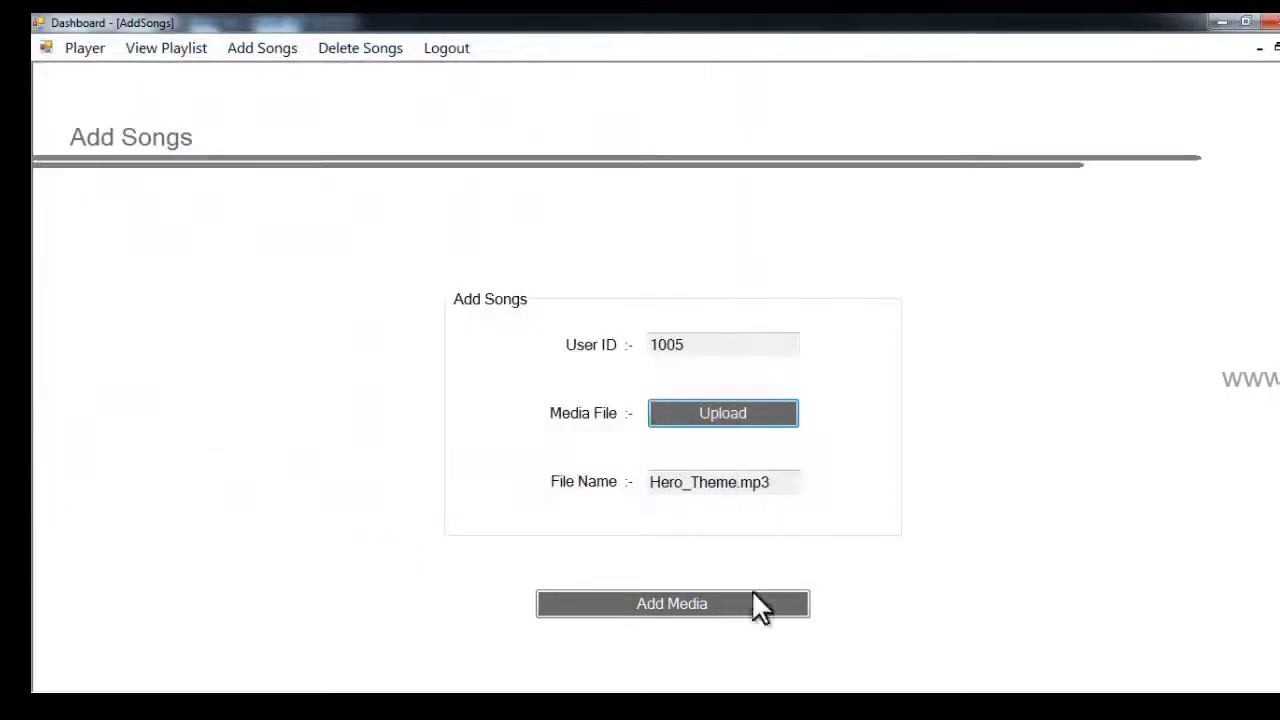
click(672, 604)
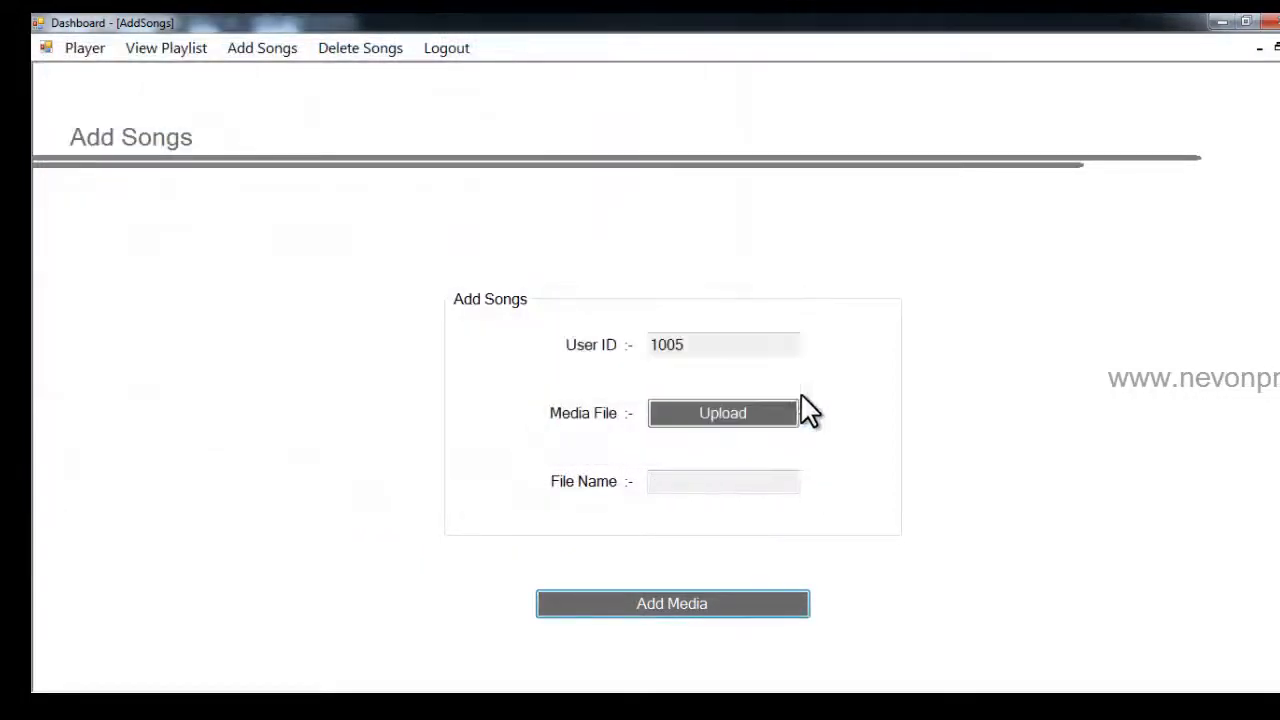
click(722, 412)
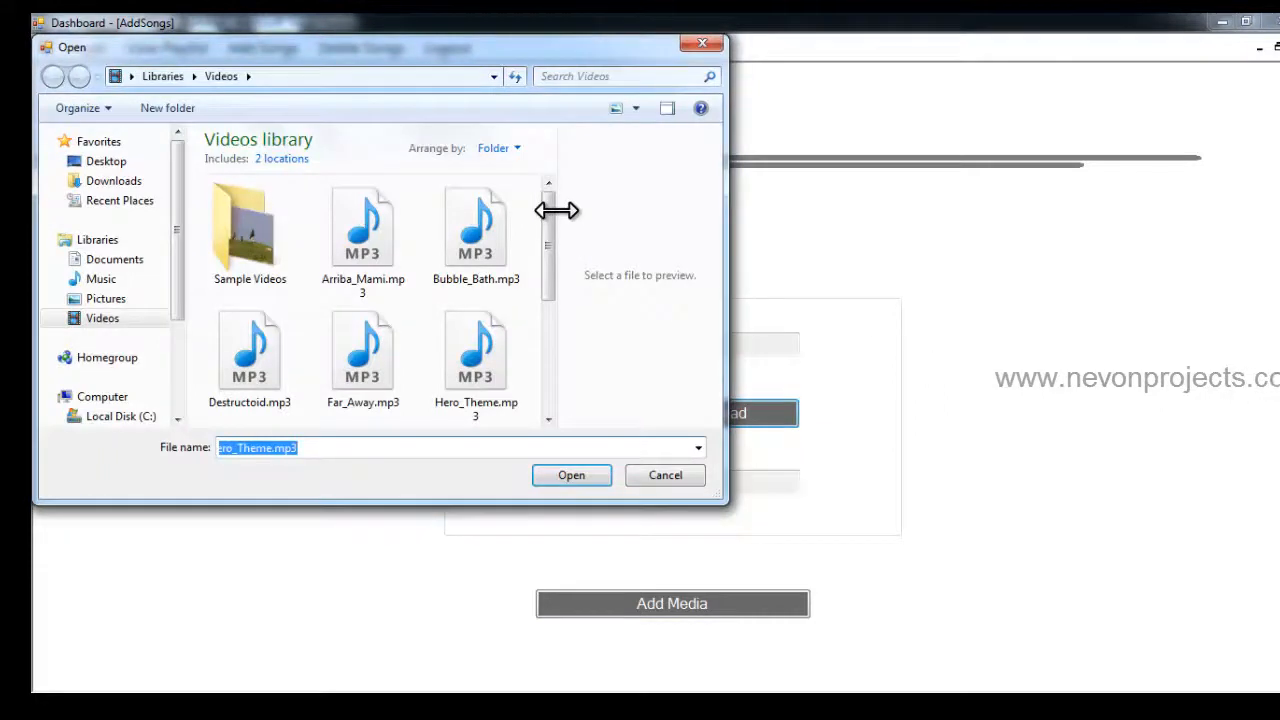
scroll(down, 3)
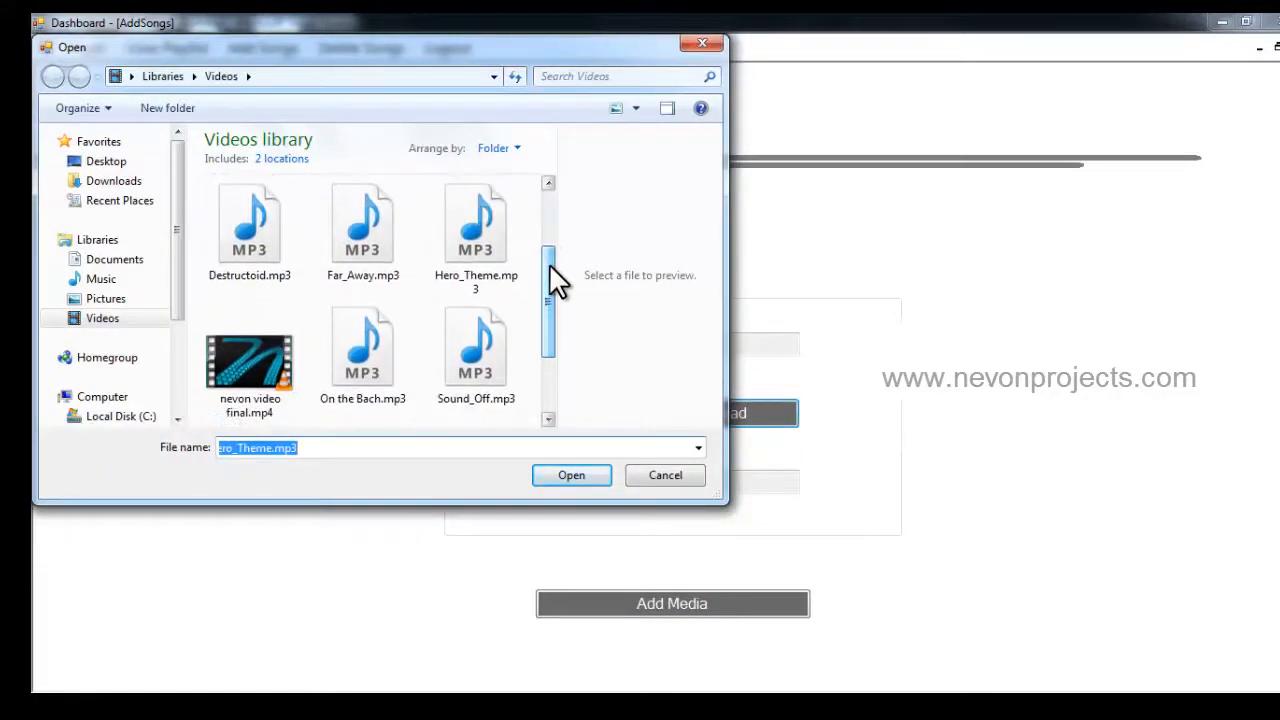
click(248, 360)
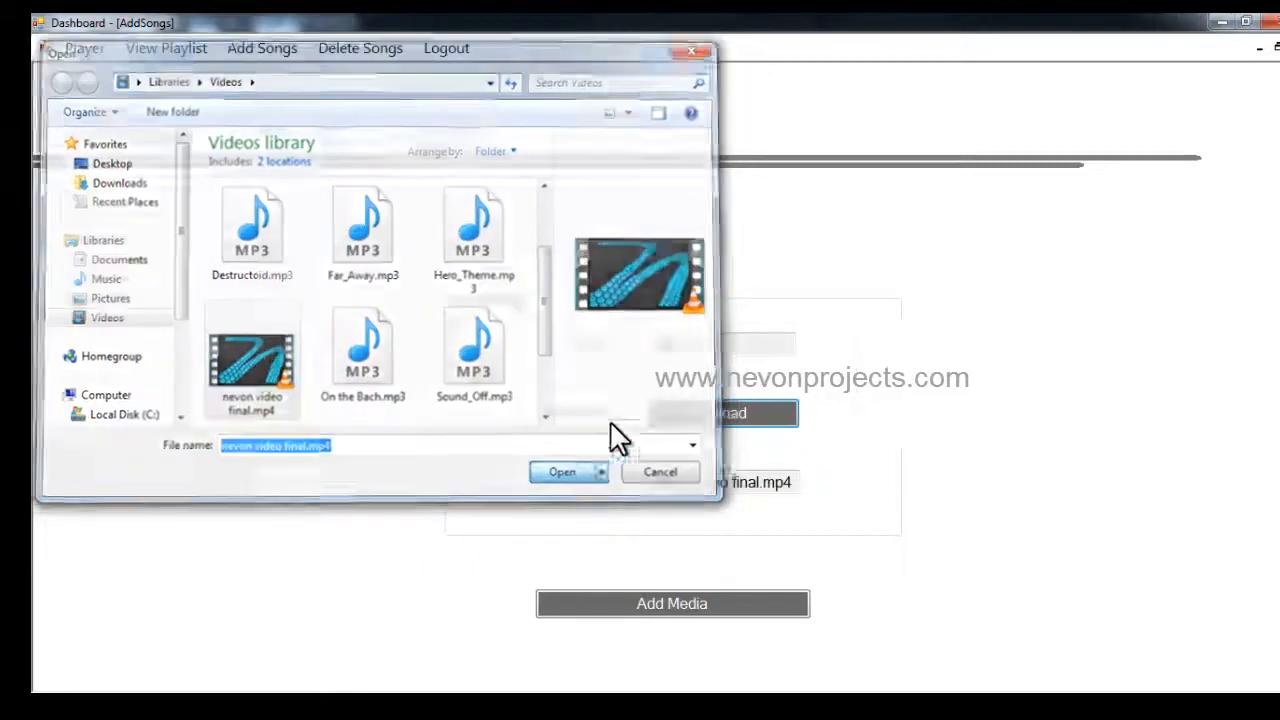
click(560, 472)
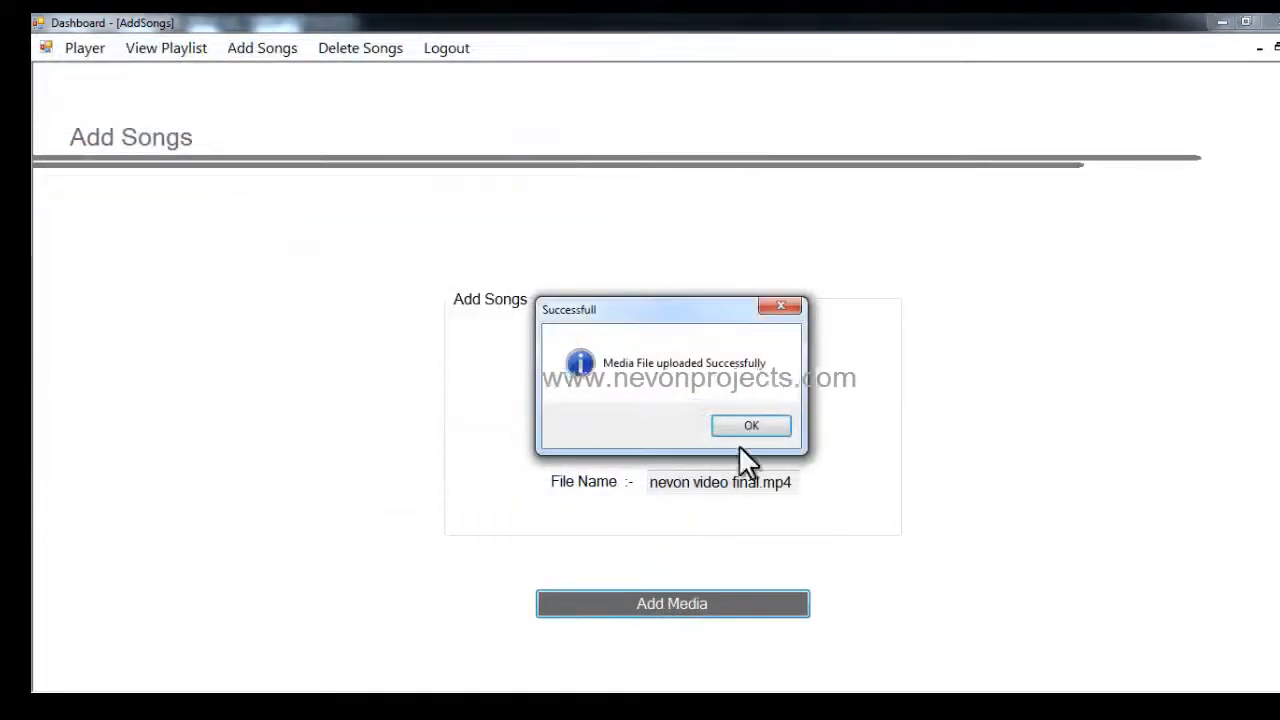
click(752, 424)
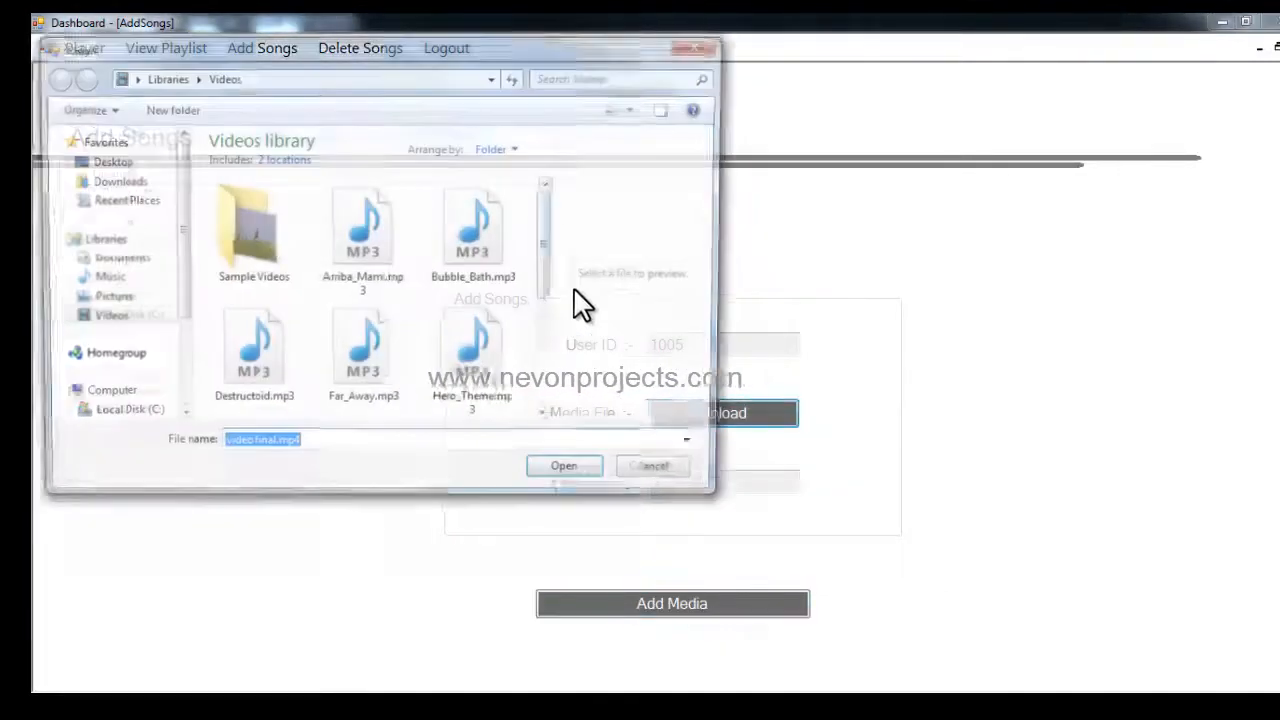
Upload Venice_Beach.mp3 and show the resulting four-item playlist.
click(362, 356)
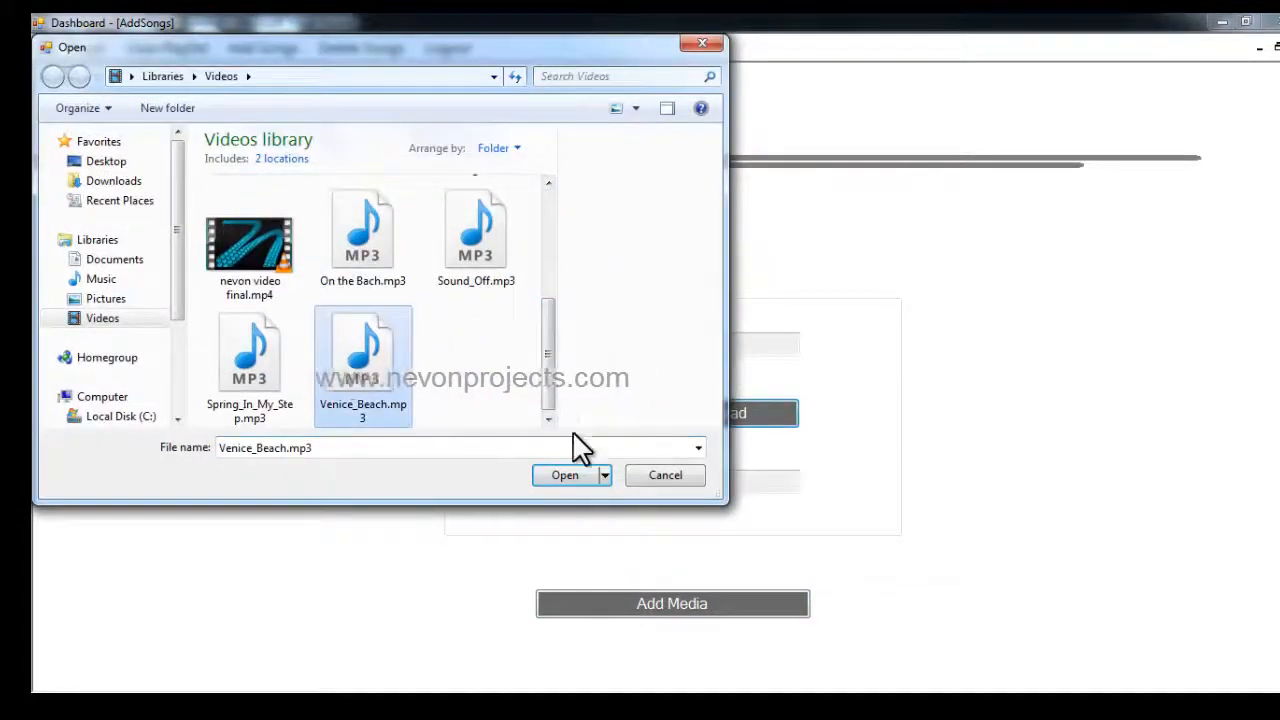
click(564, 476)
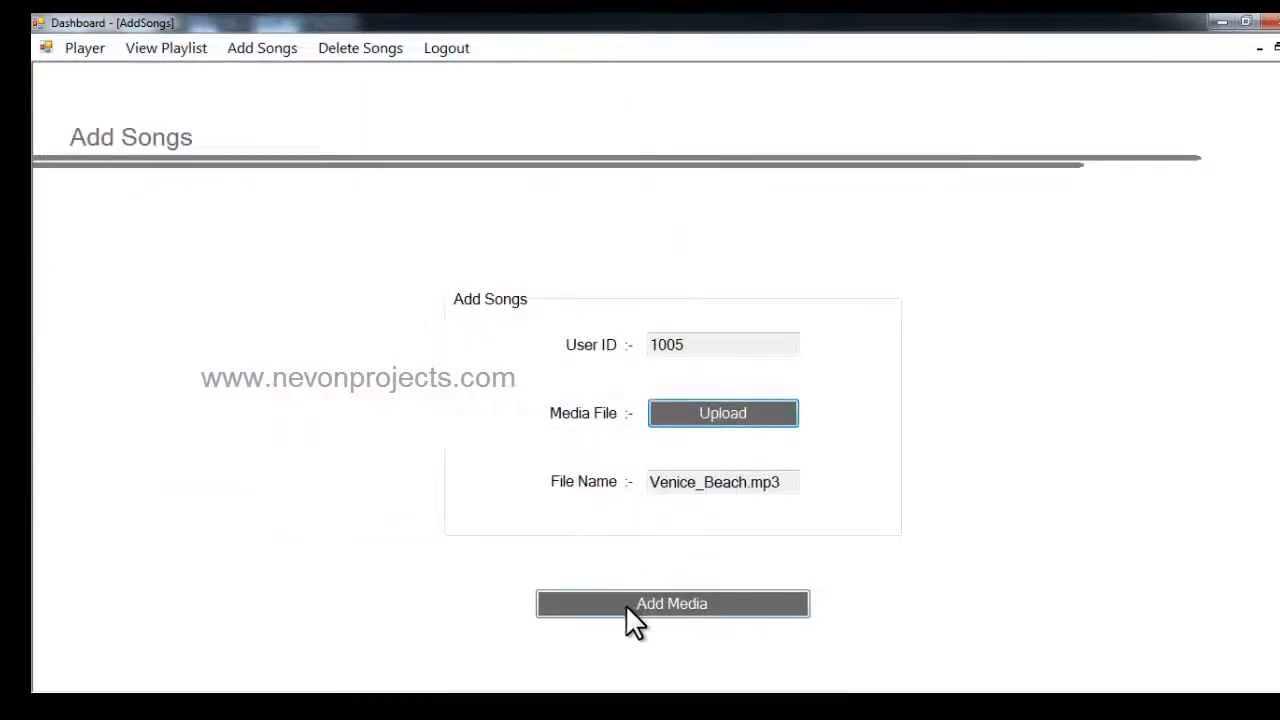
click(672, 604)
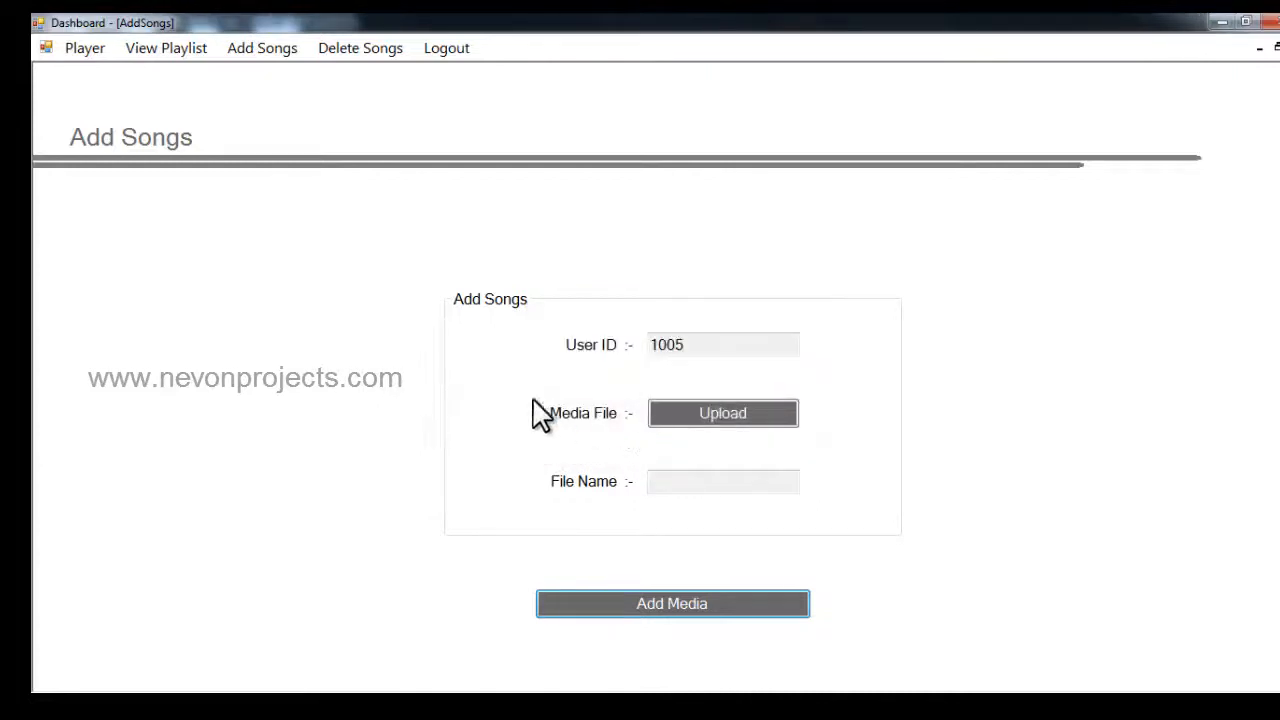
mouse_move(184, 114)
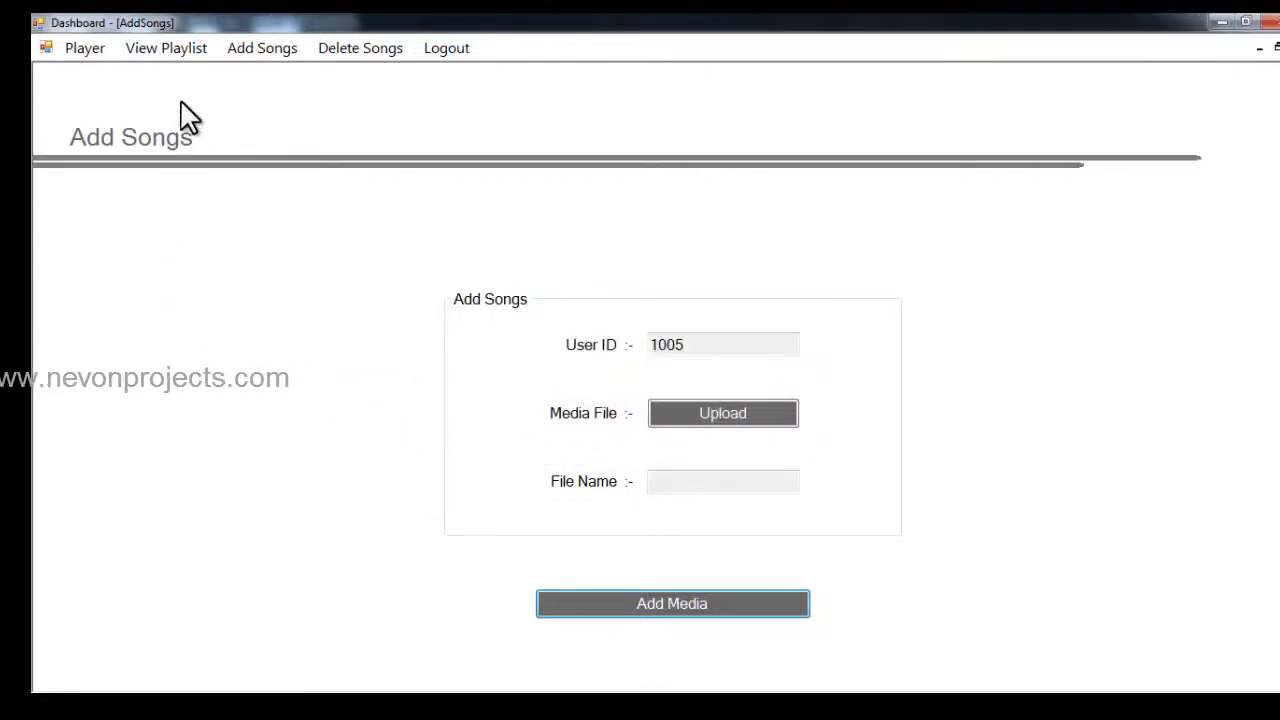
mouse_move(166, 48)
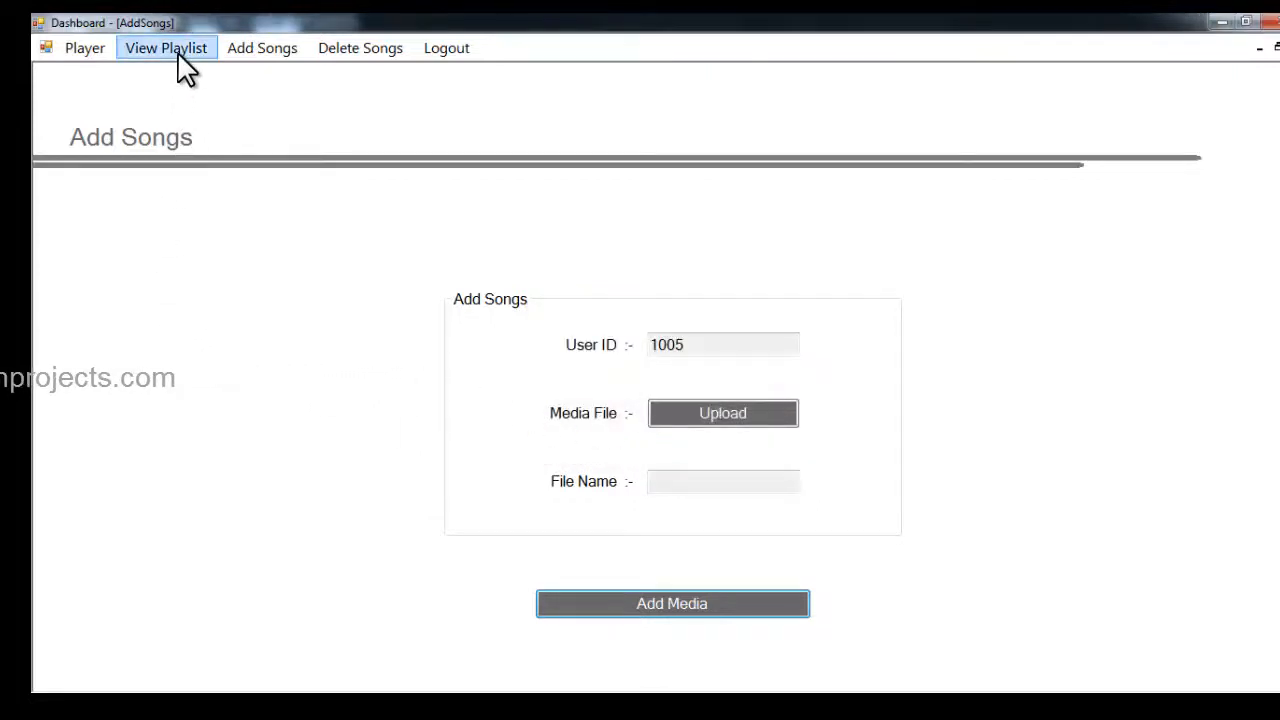
click(164, 48)
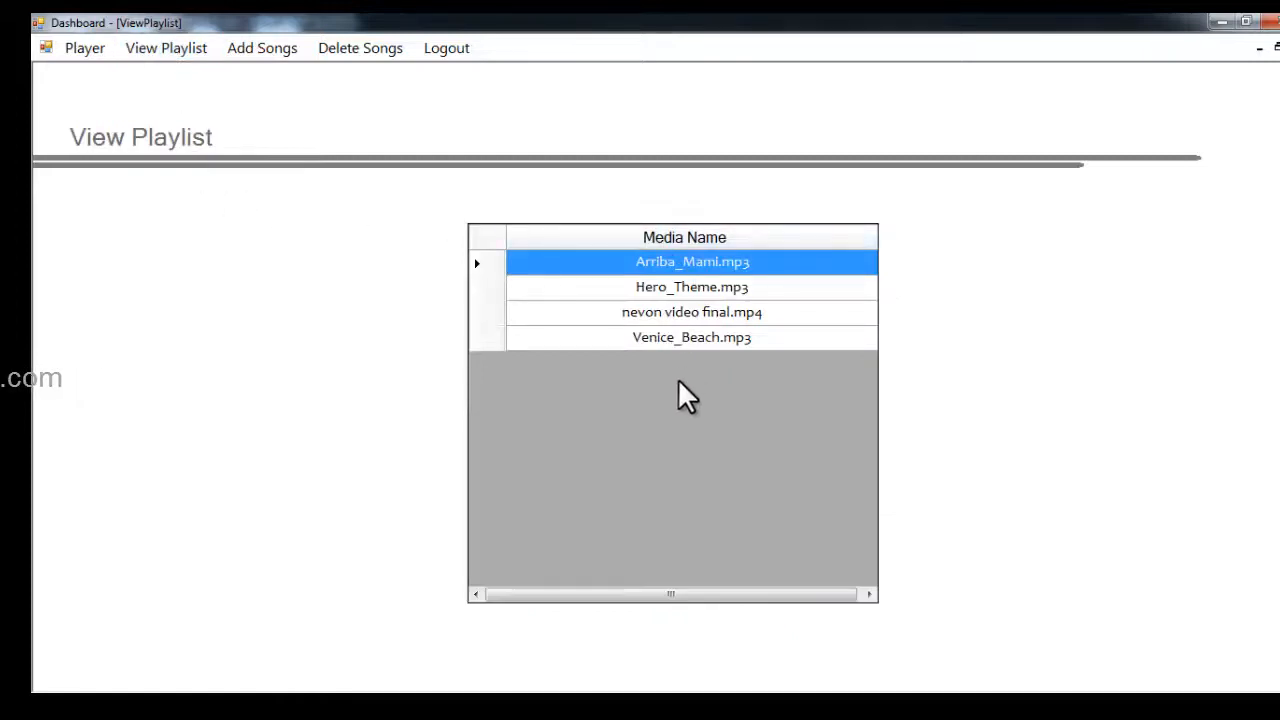
mouse_move(712, 322)
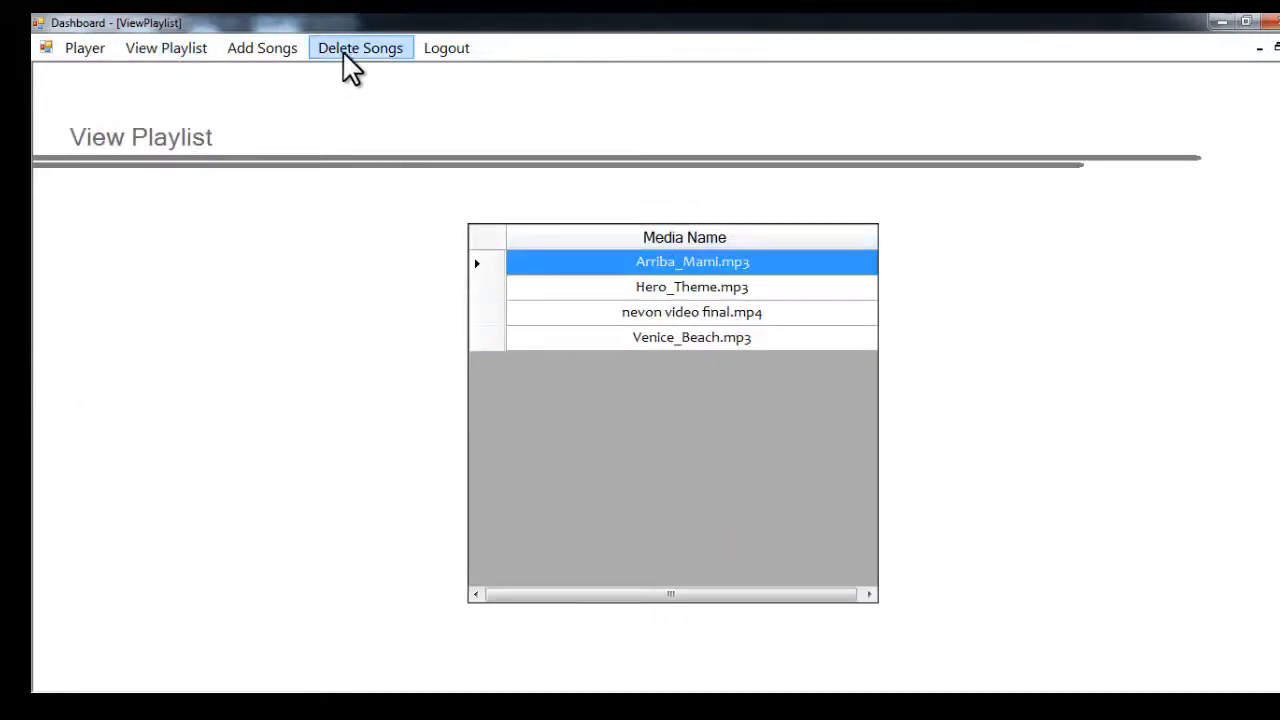
Delete Venice_Beach.mp3 via the Media Name dropdown, confirming Yes and dismissing the success message.
click(360, 48)
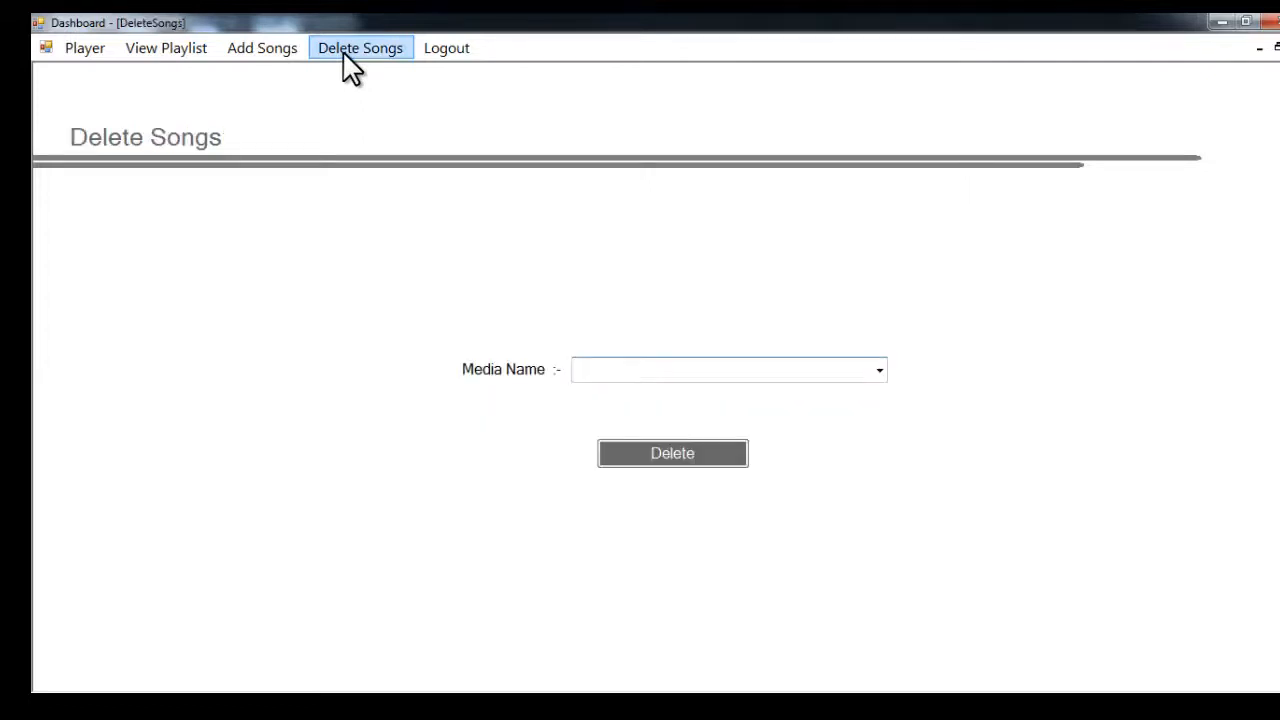
click(878, 368)
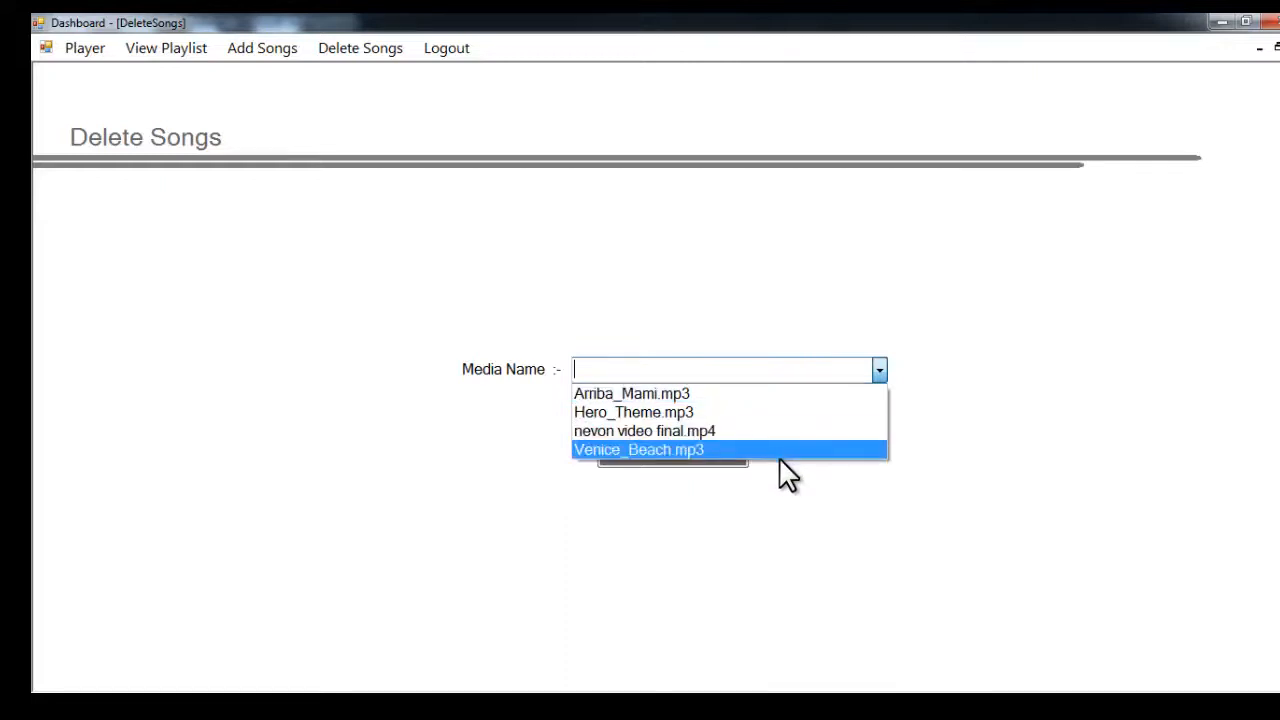
click(640, 448)
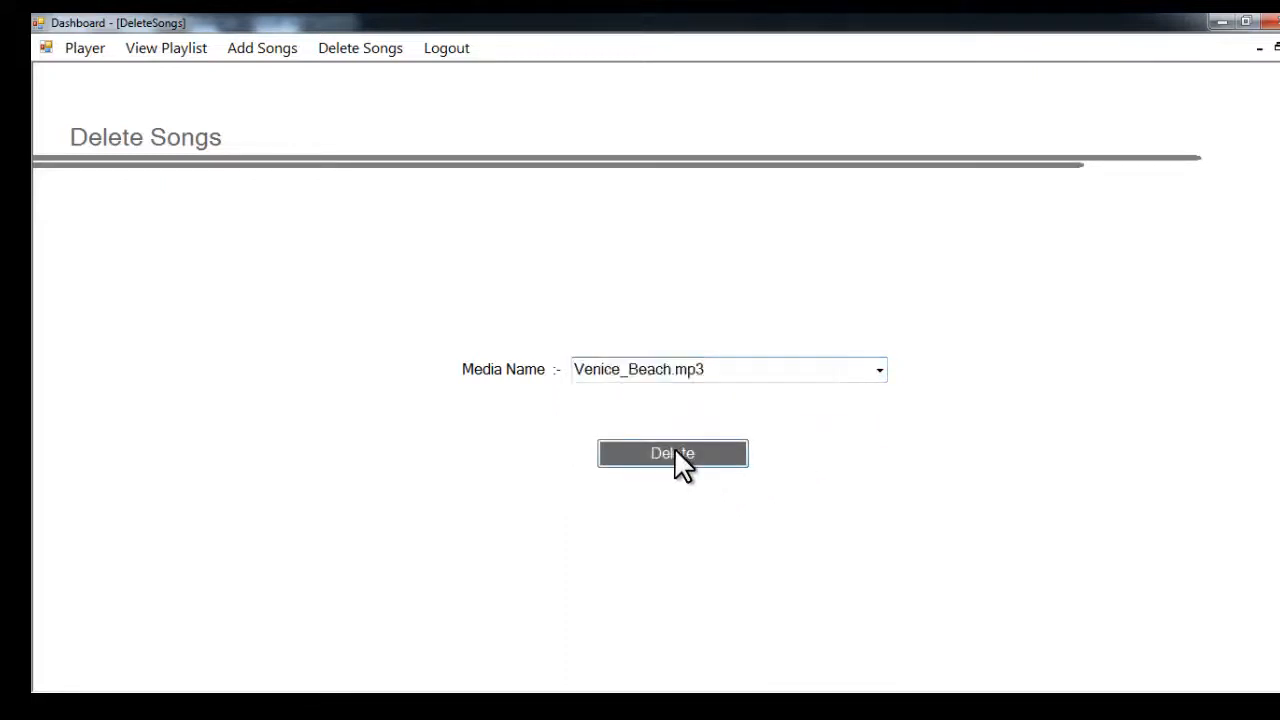
click(672, 452)
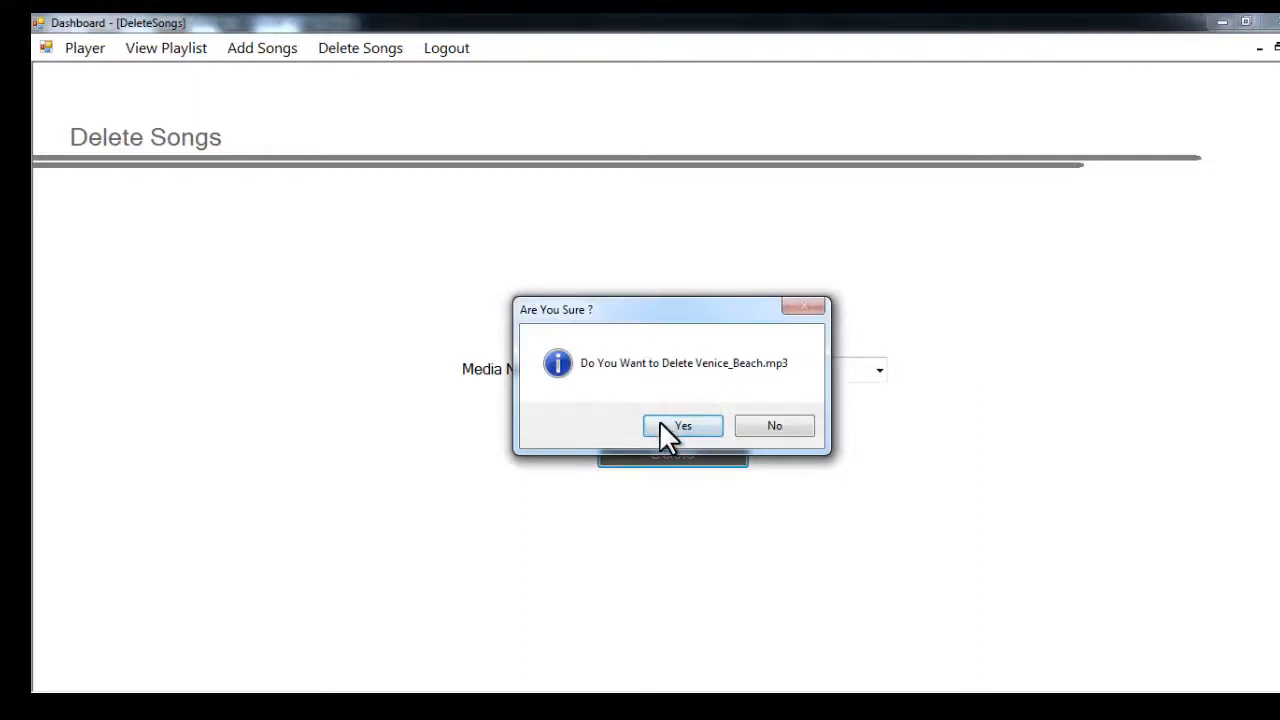
click(682, 424)
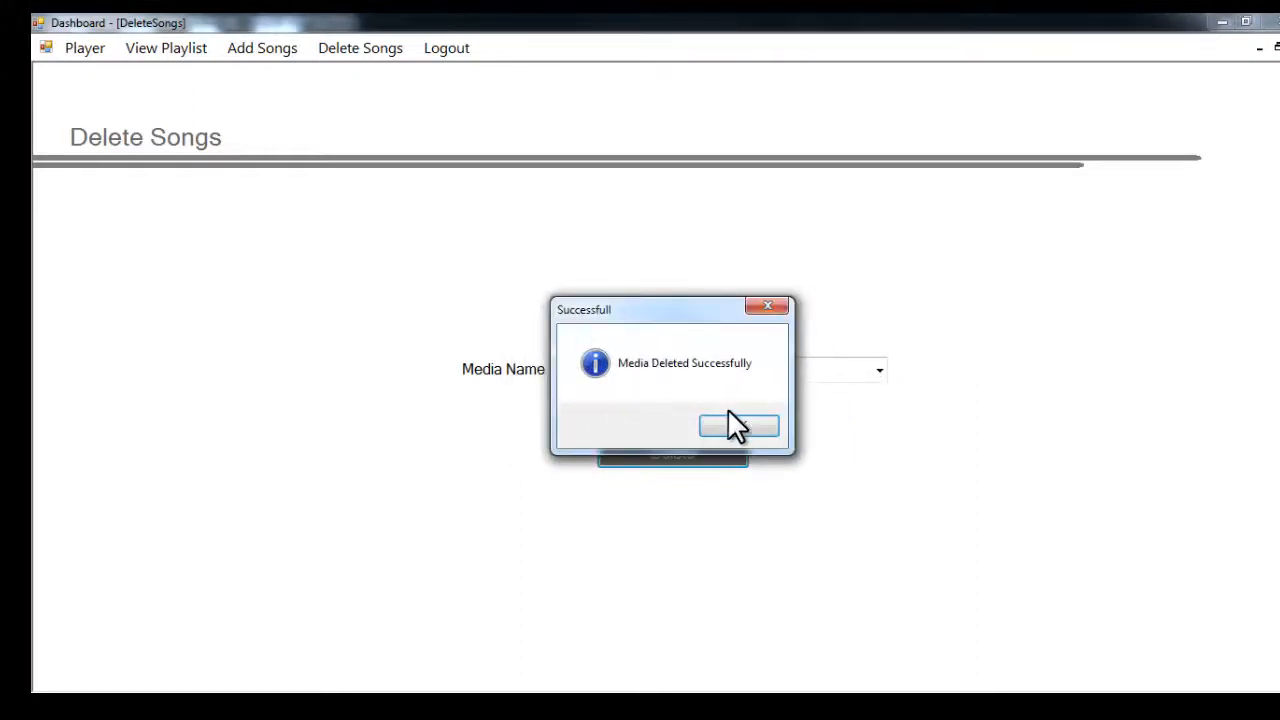
click(738, 426)
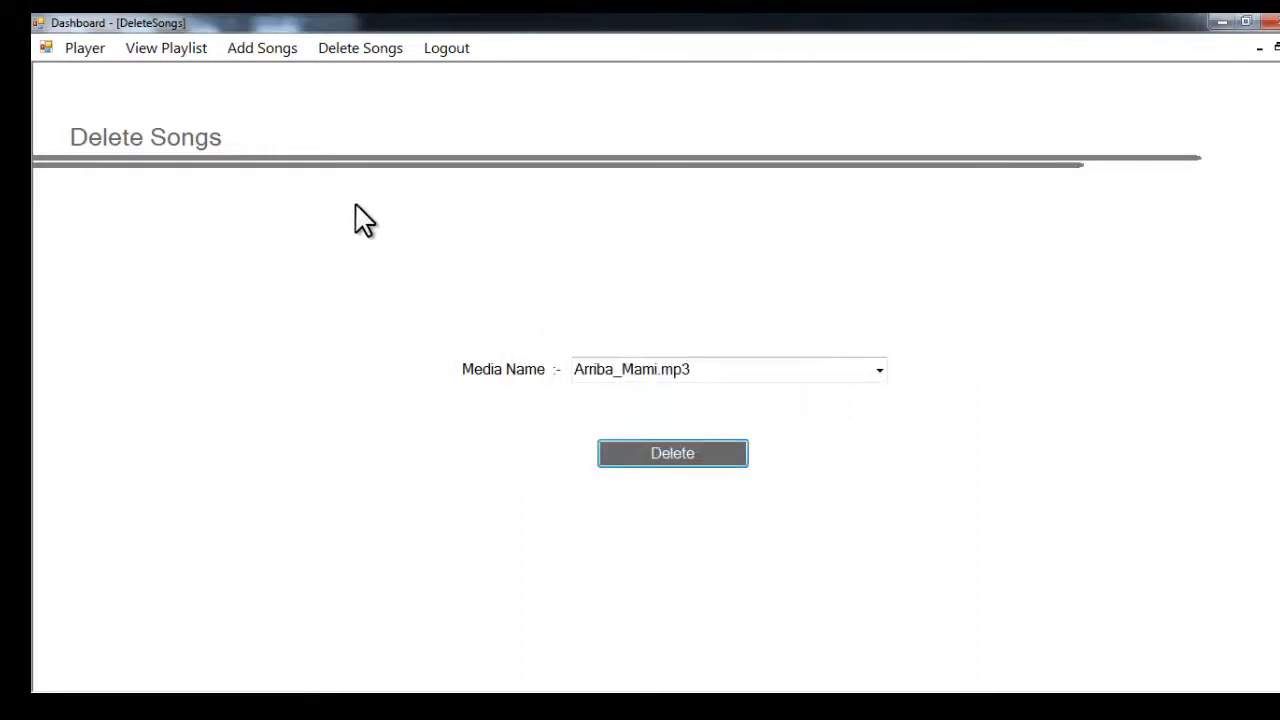
mouse_move(446, 90)
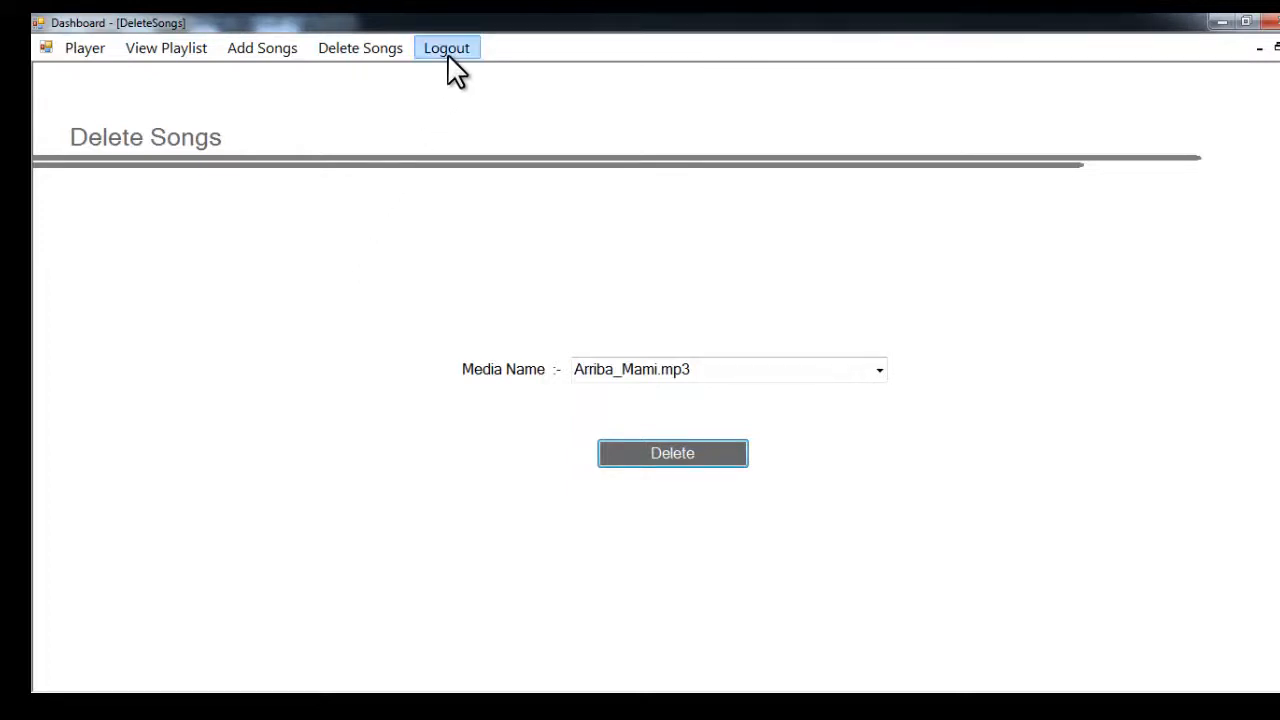
Log out of the media player dashboard.
click(446, 48)
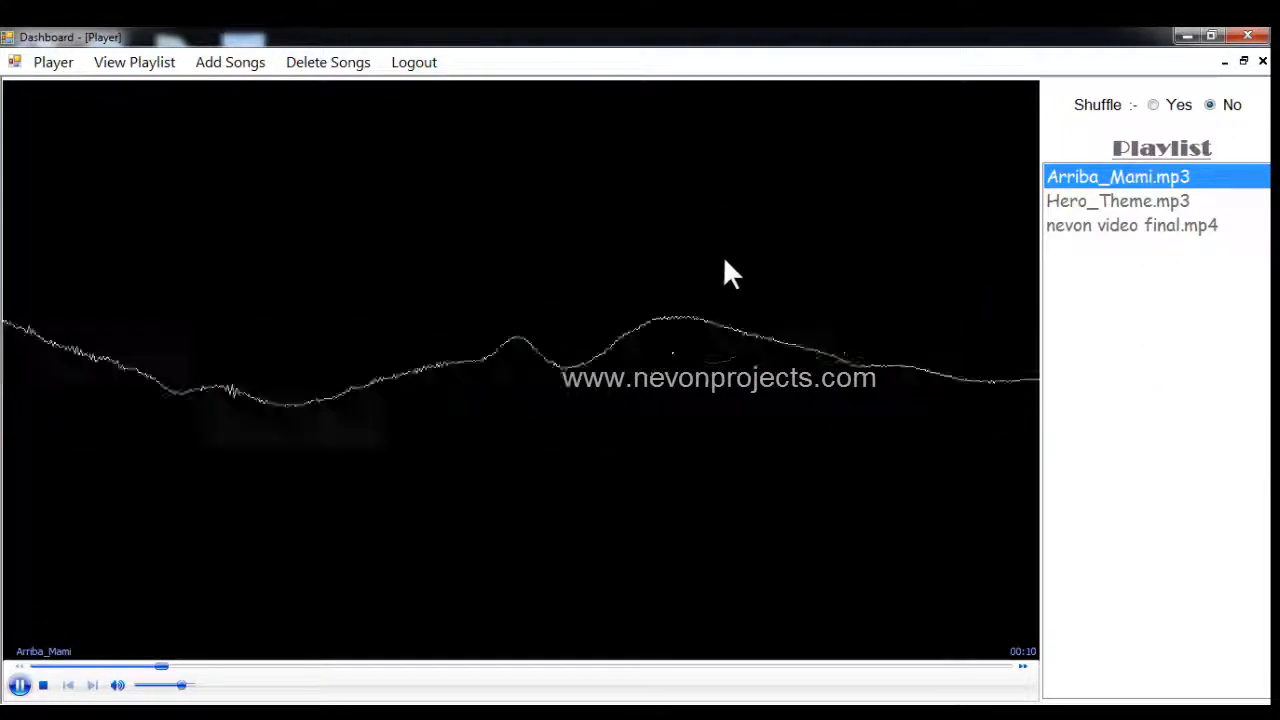
mouse_move(970, 222)
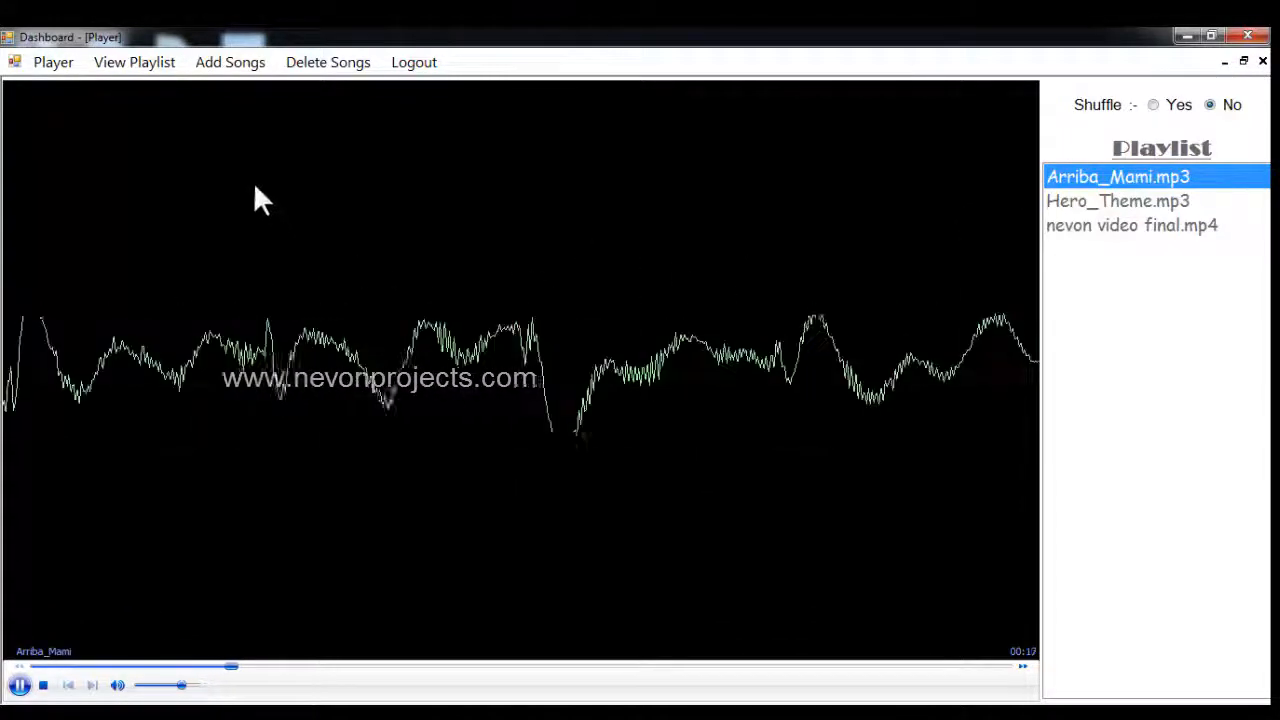
Upload Far_Away.mp3 from the Videos library and add it to the user's songs.
click(230, 62)
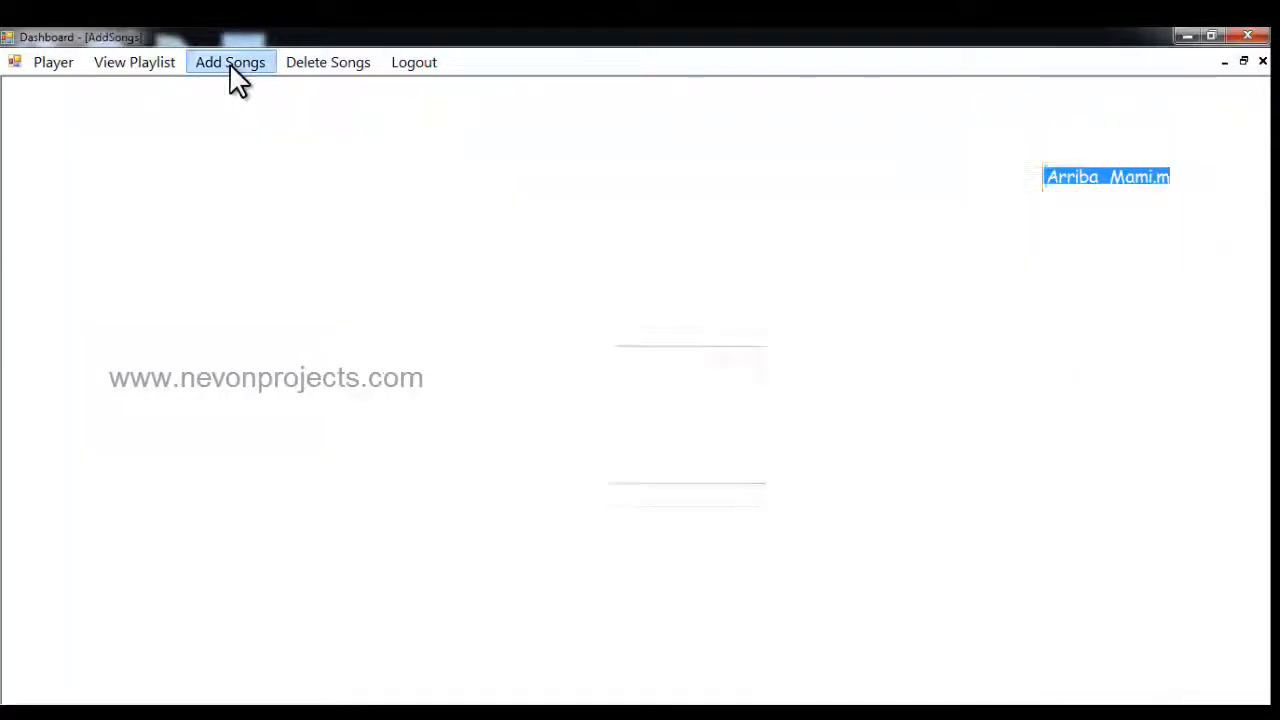
click(230, 62)
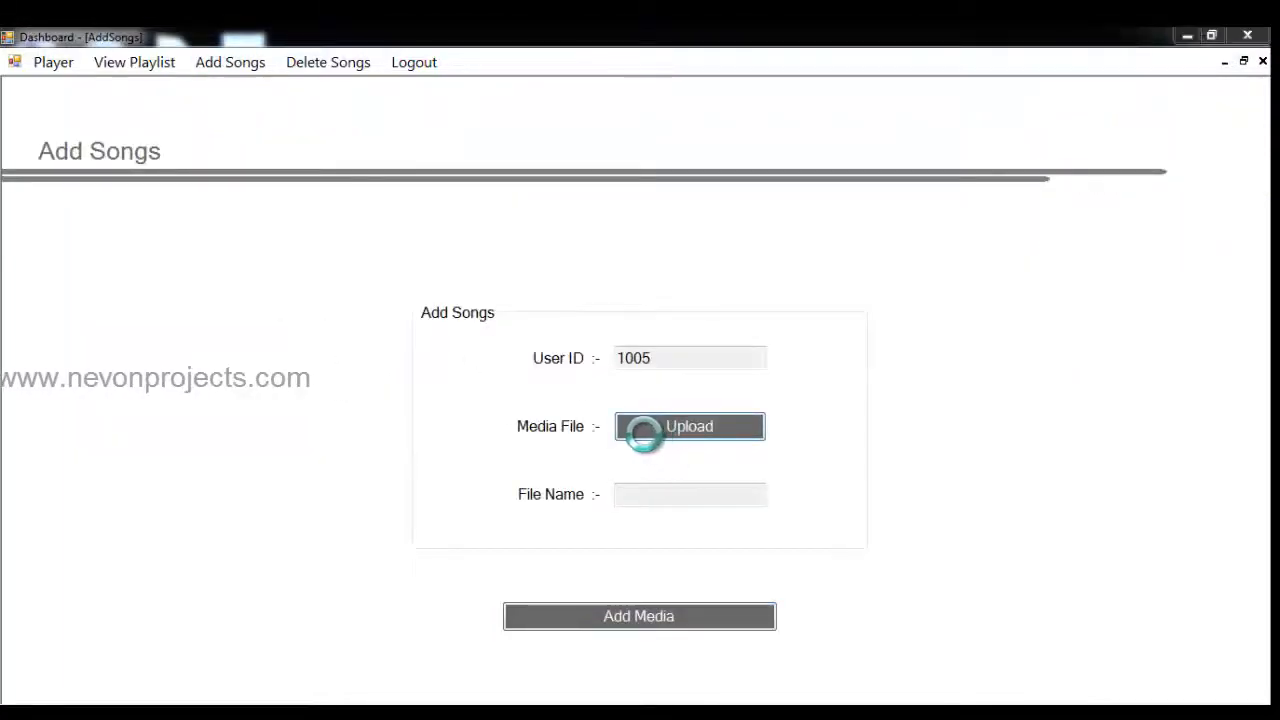
click(688, 426)
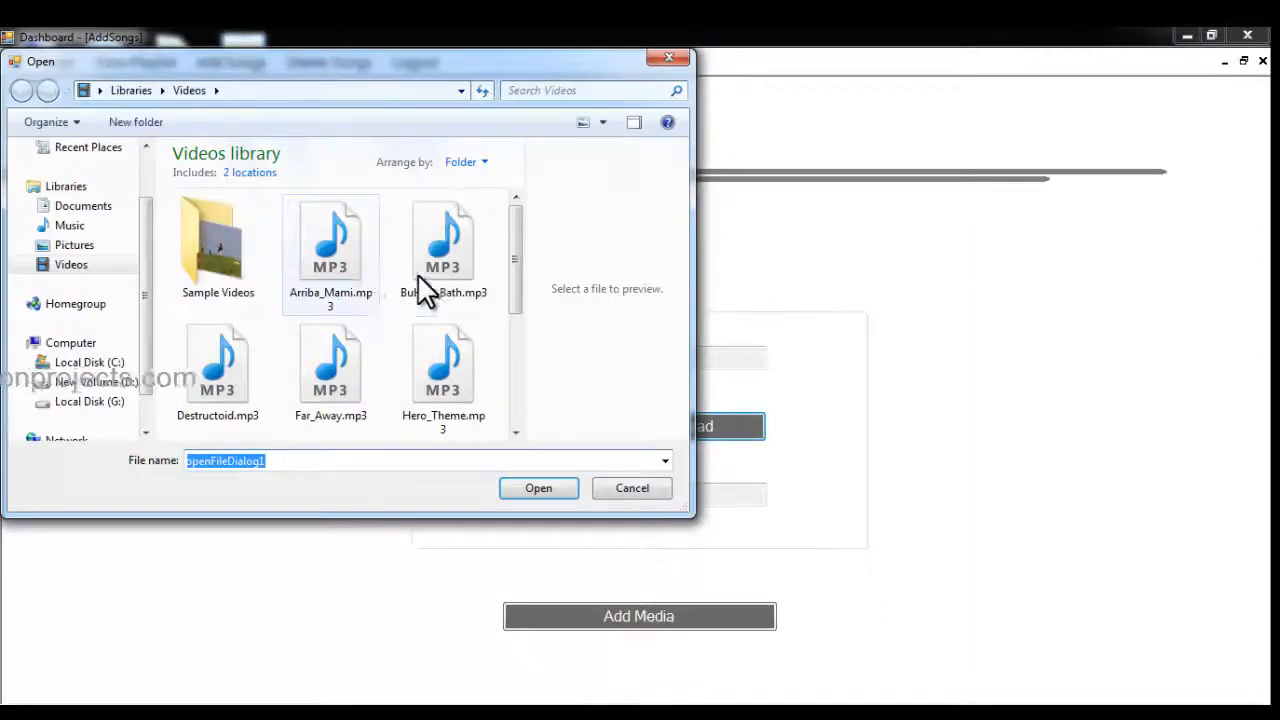
click(330, 364)
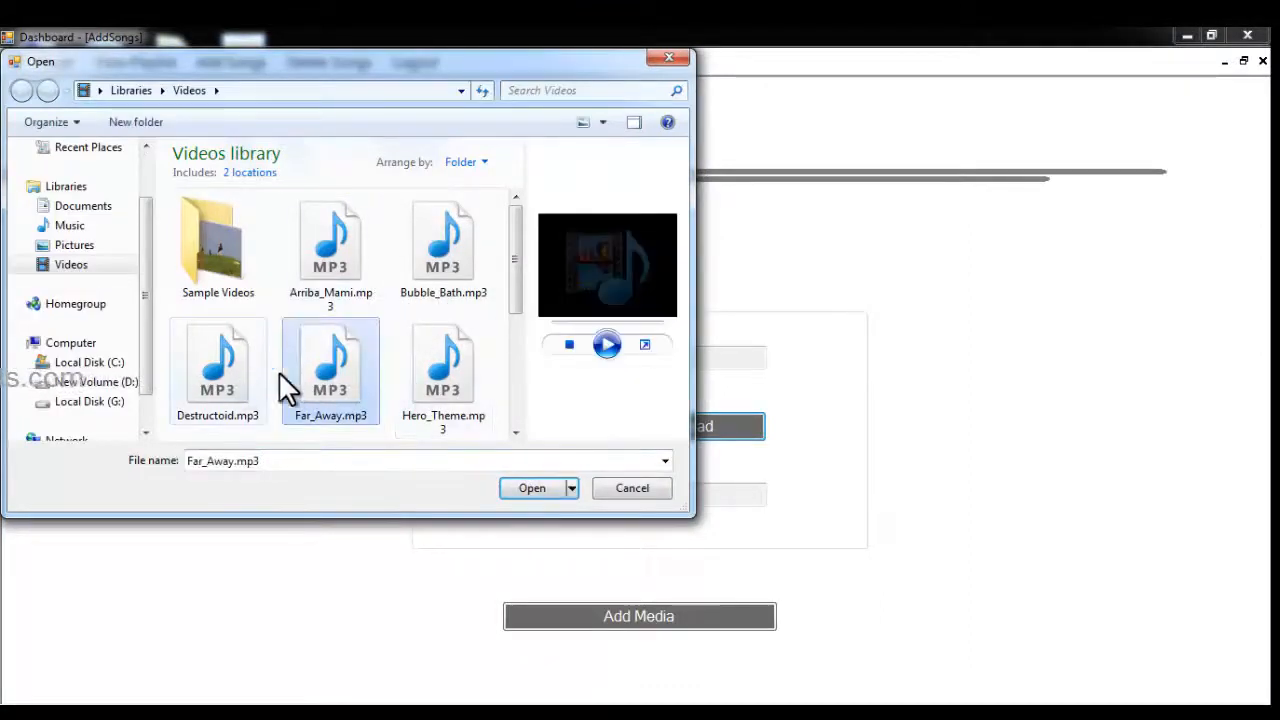
click(532, 488)
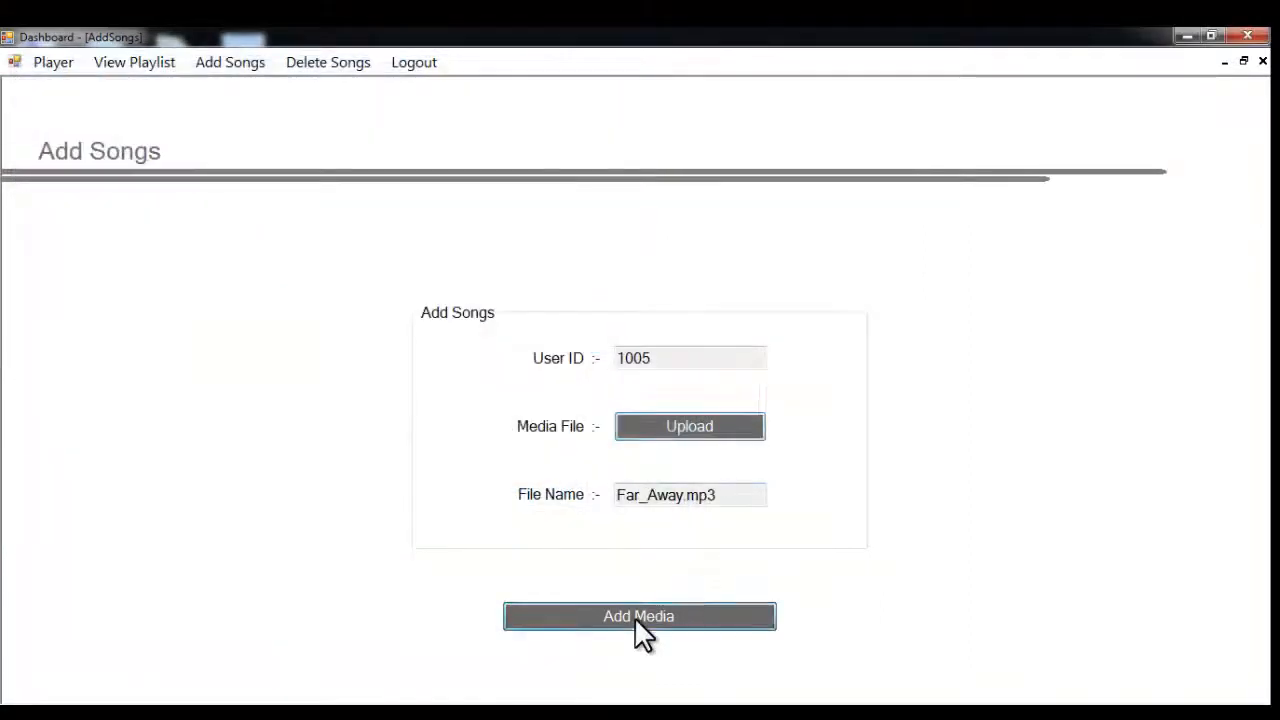
click(640, 616)
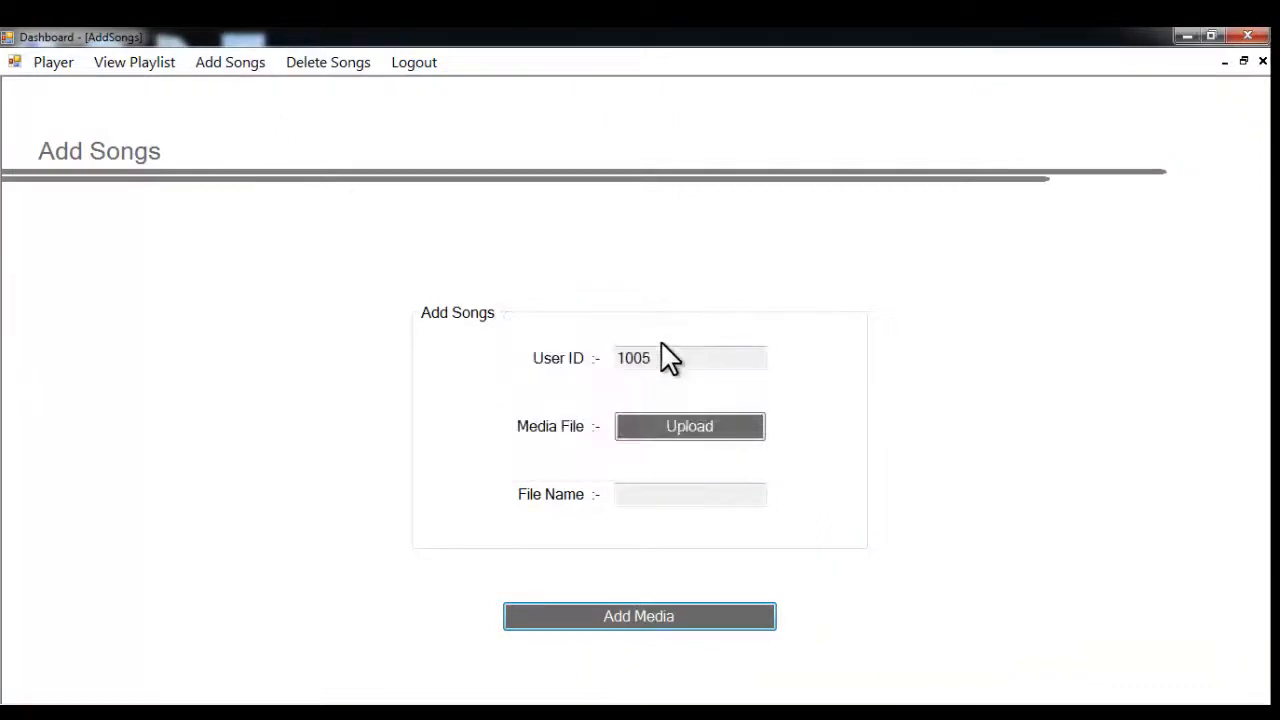
Upload On the Bach.mp3 and Spring_In_My_Step.mp3, acknowledging the success message.
click(688, 426)
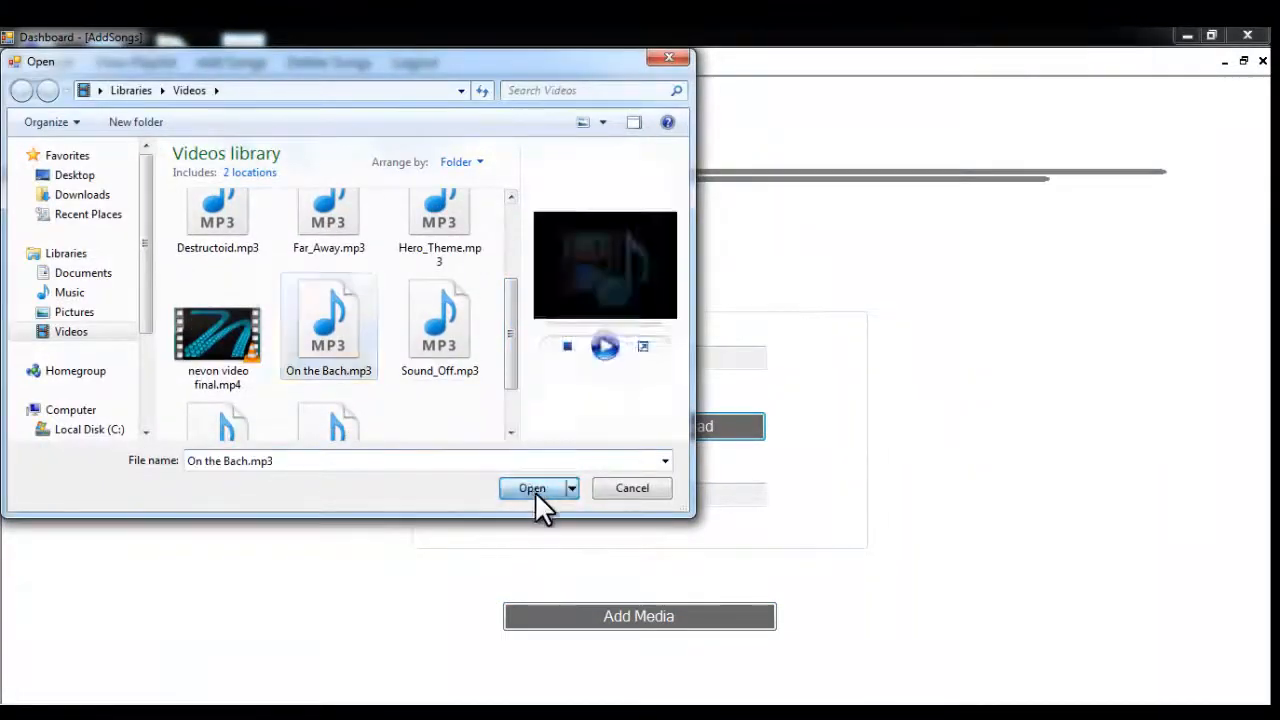
click(532, 488)
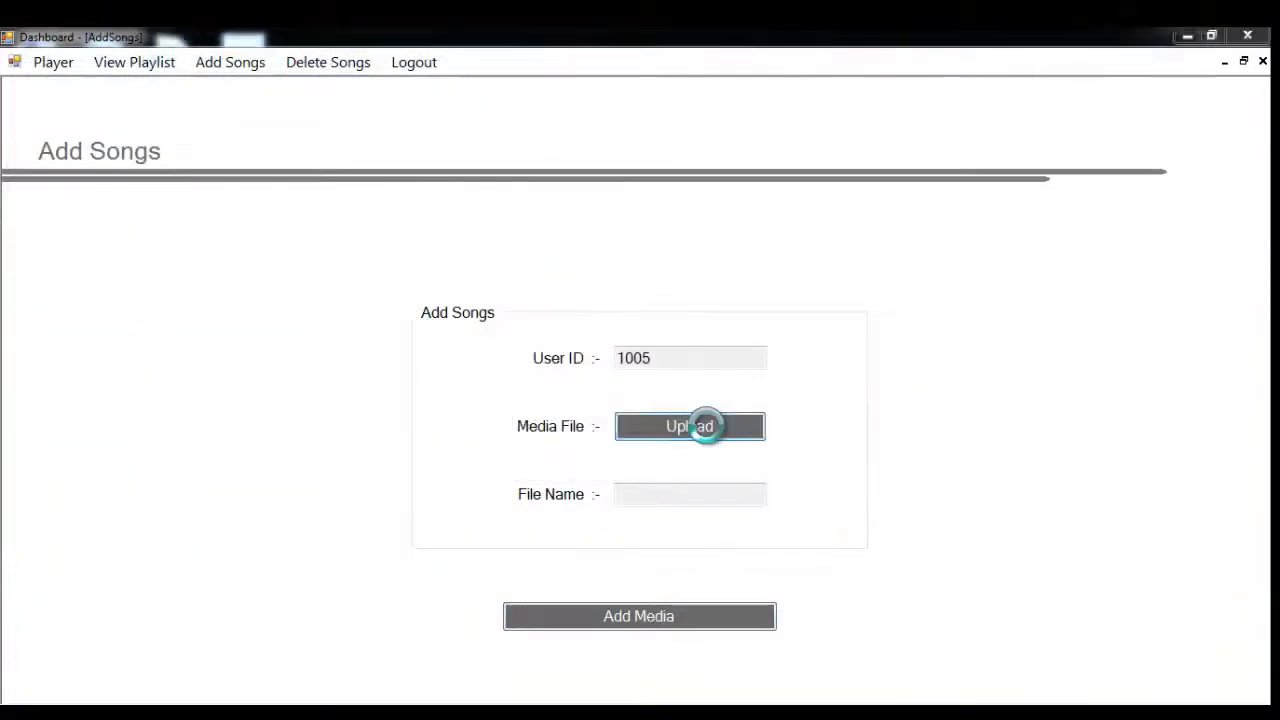
click(688, 426)
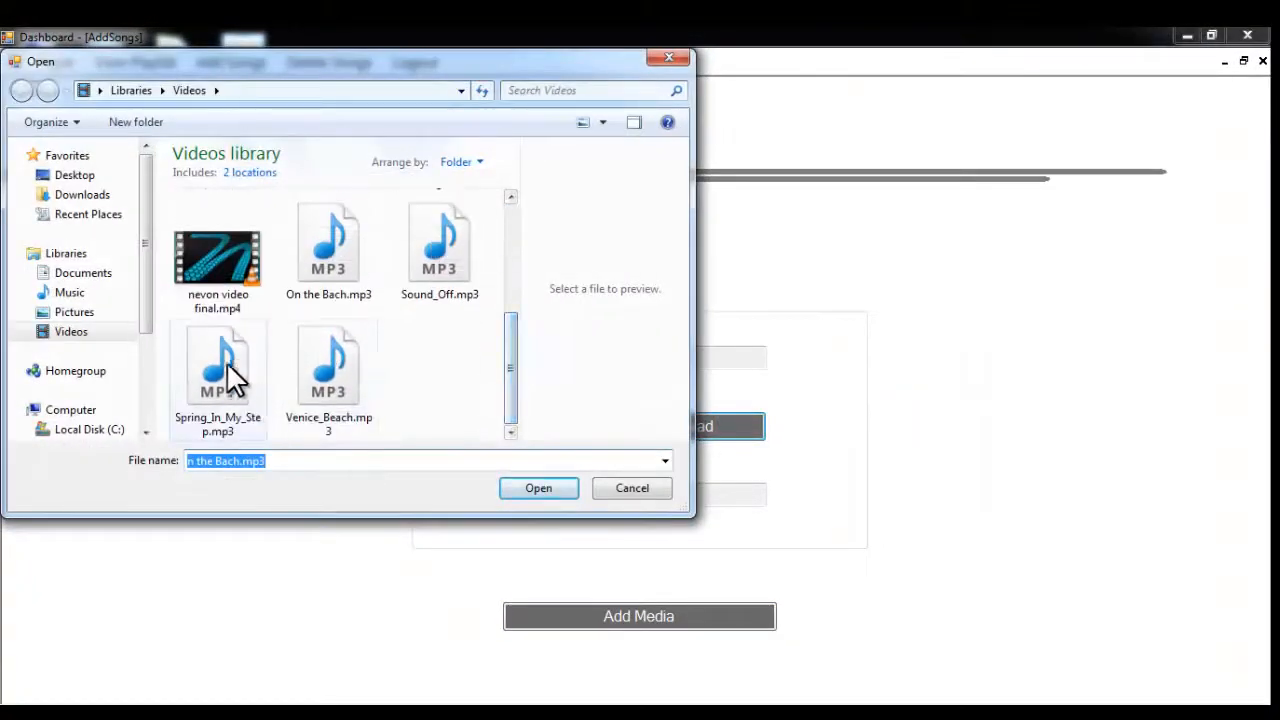
click(538, 488)
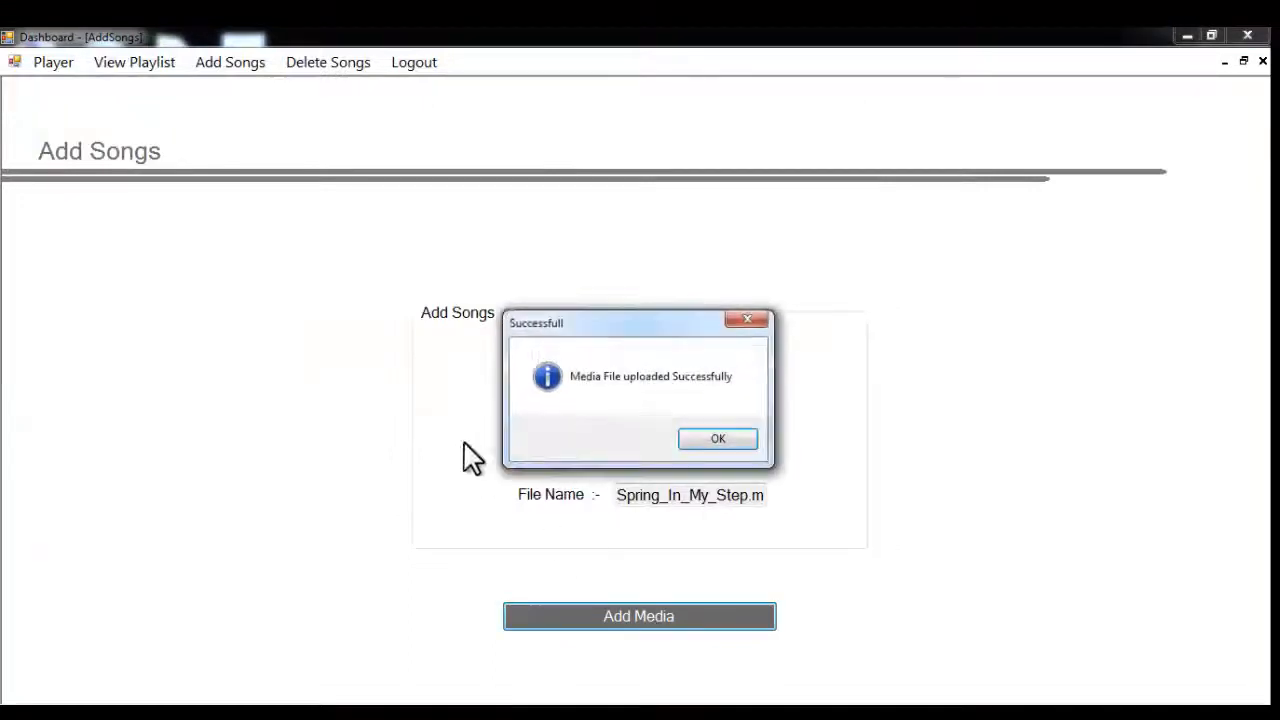
click(716, 438)
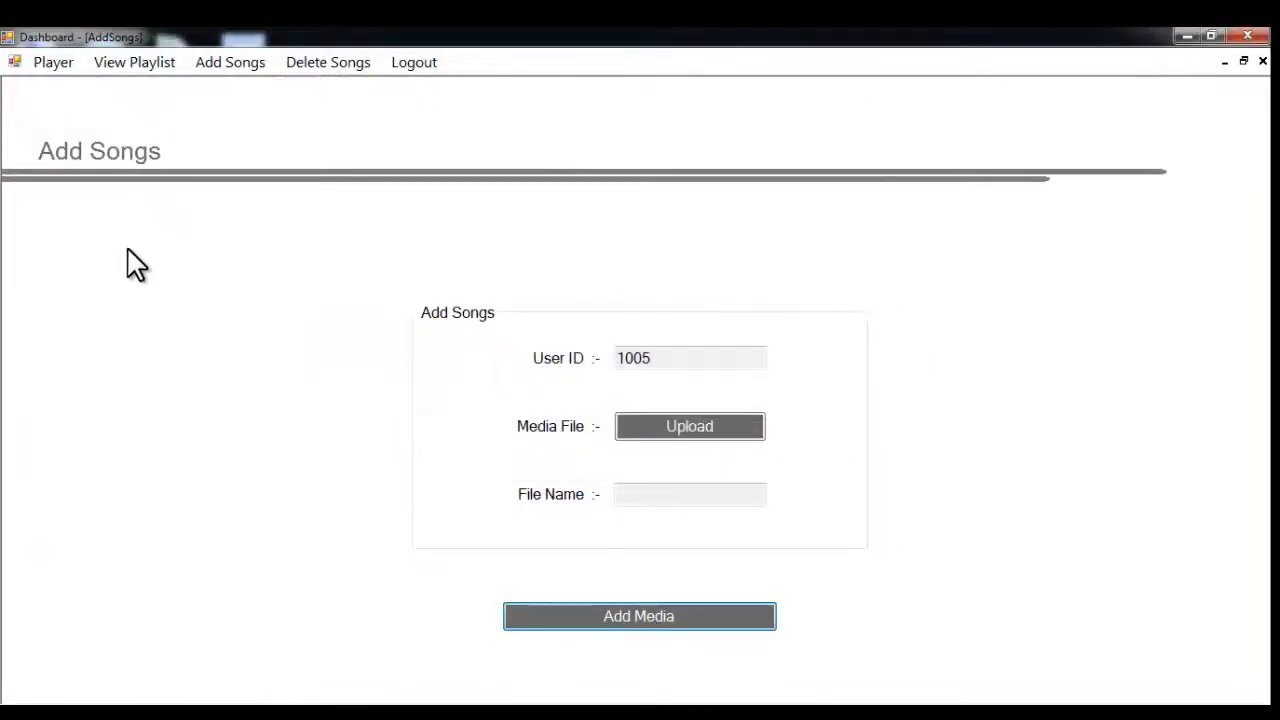
Start playback in the Player with Shuffle set to Yes and move between tracks.
click(52, 62)
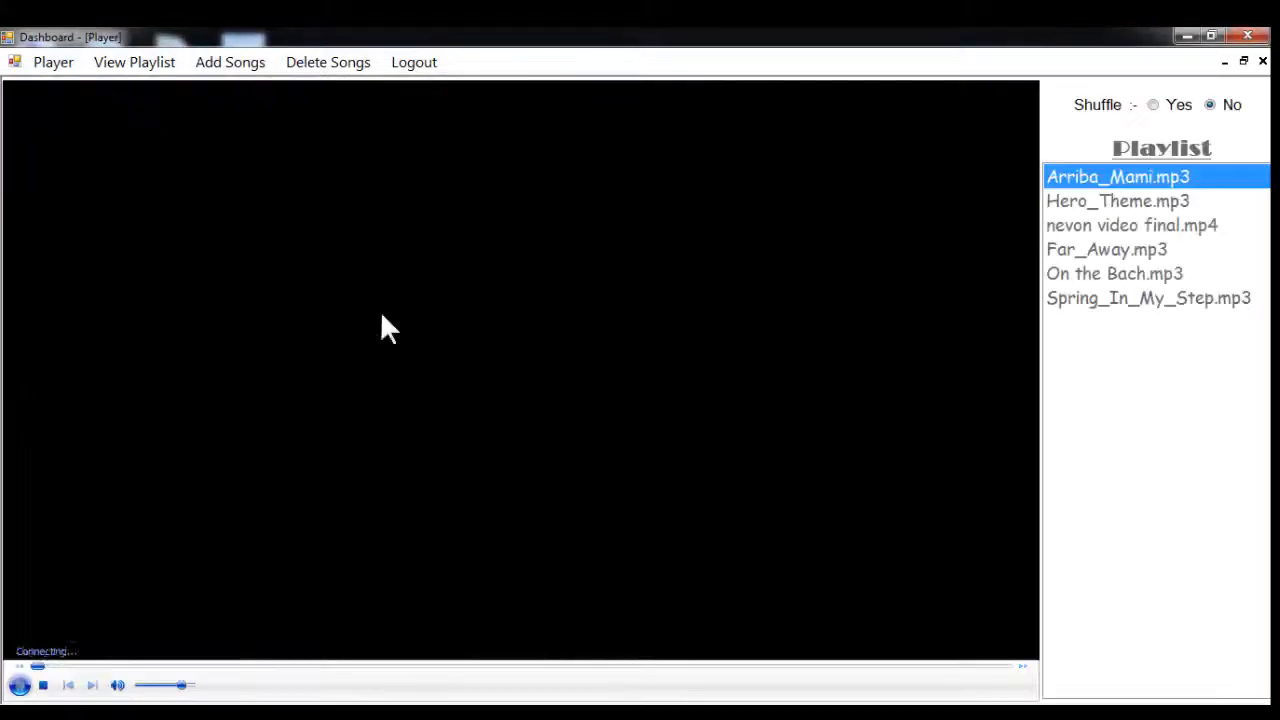
click(20, 684)
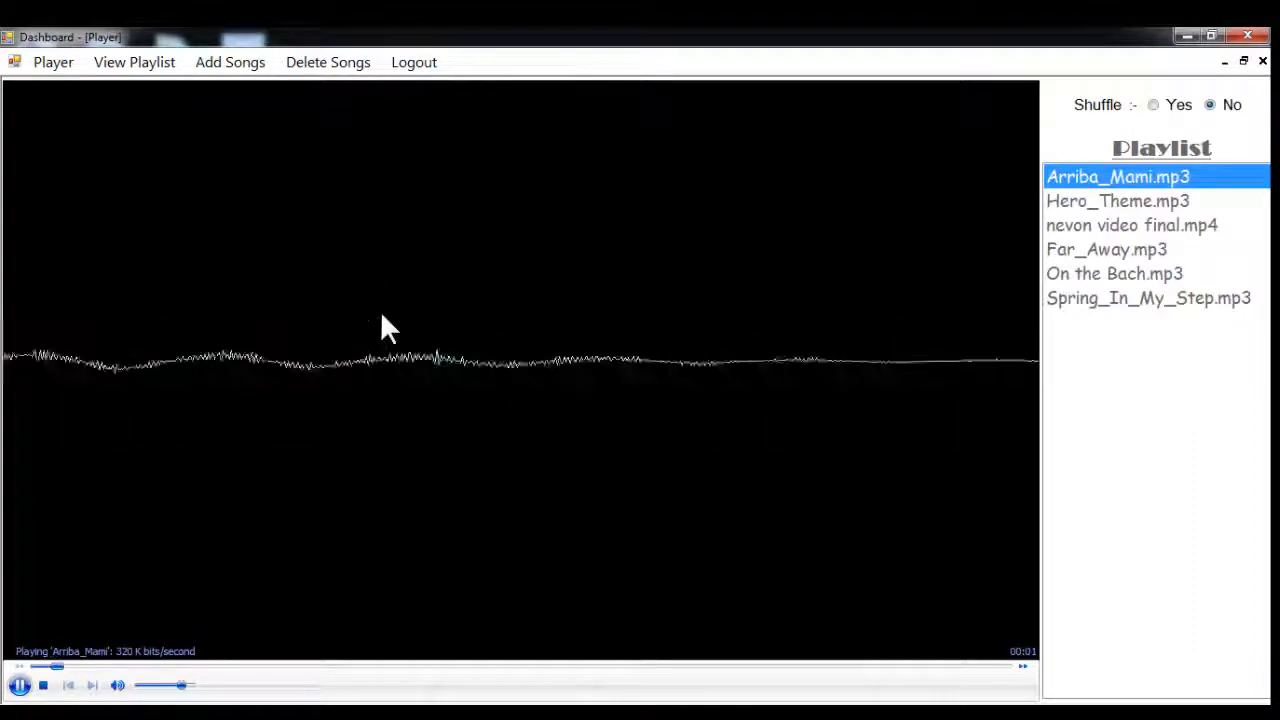
mouse_move(476, 370)
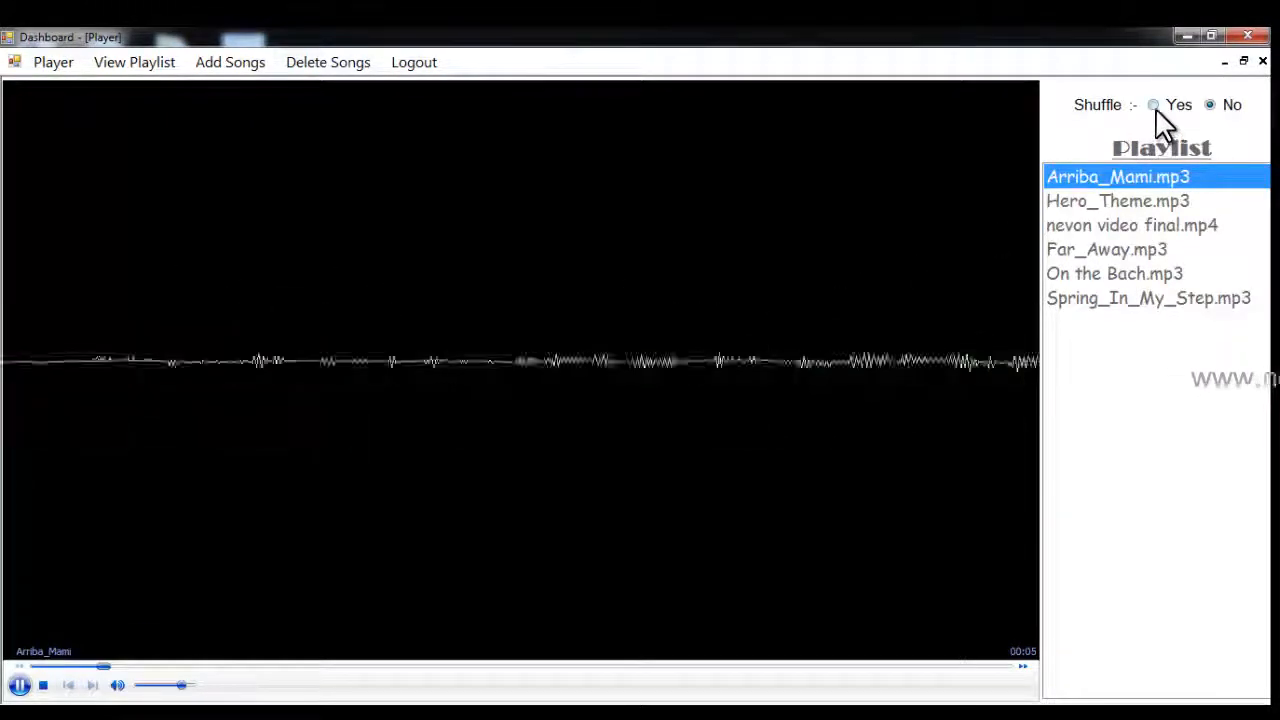
click(1152, 104)
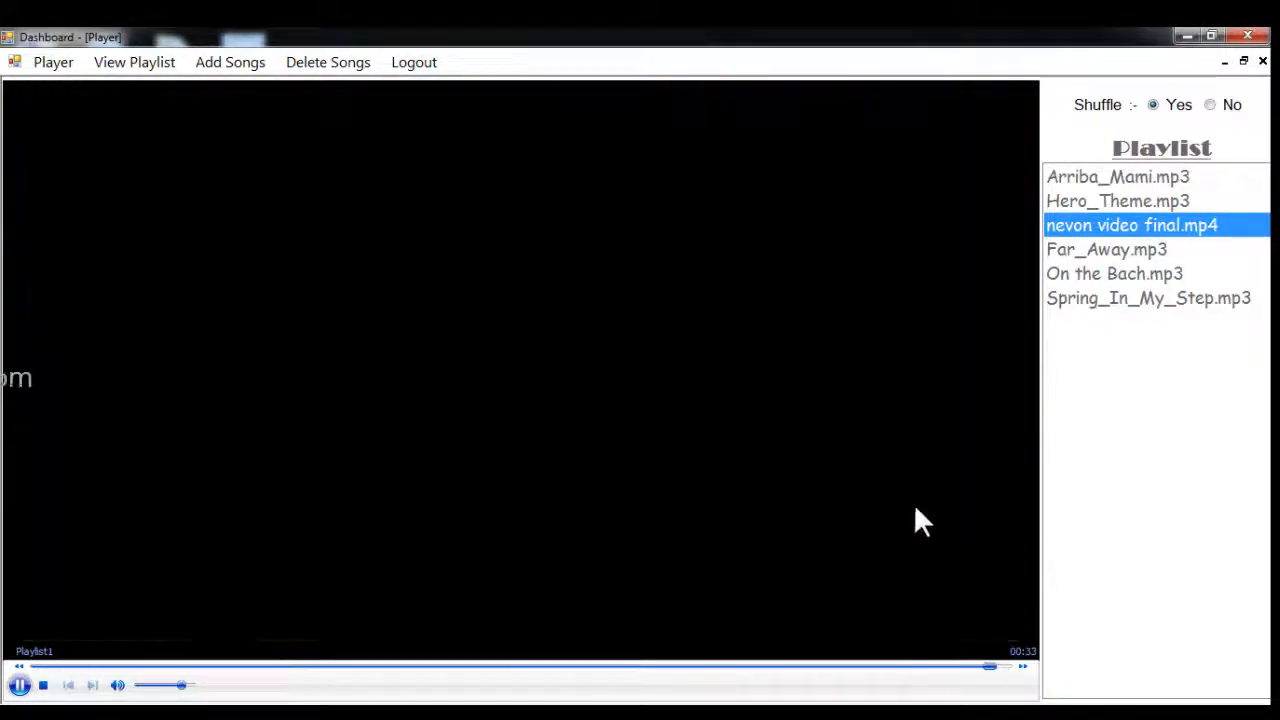
click(1148, 296)
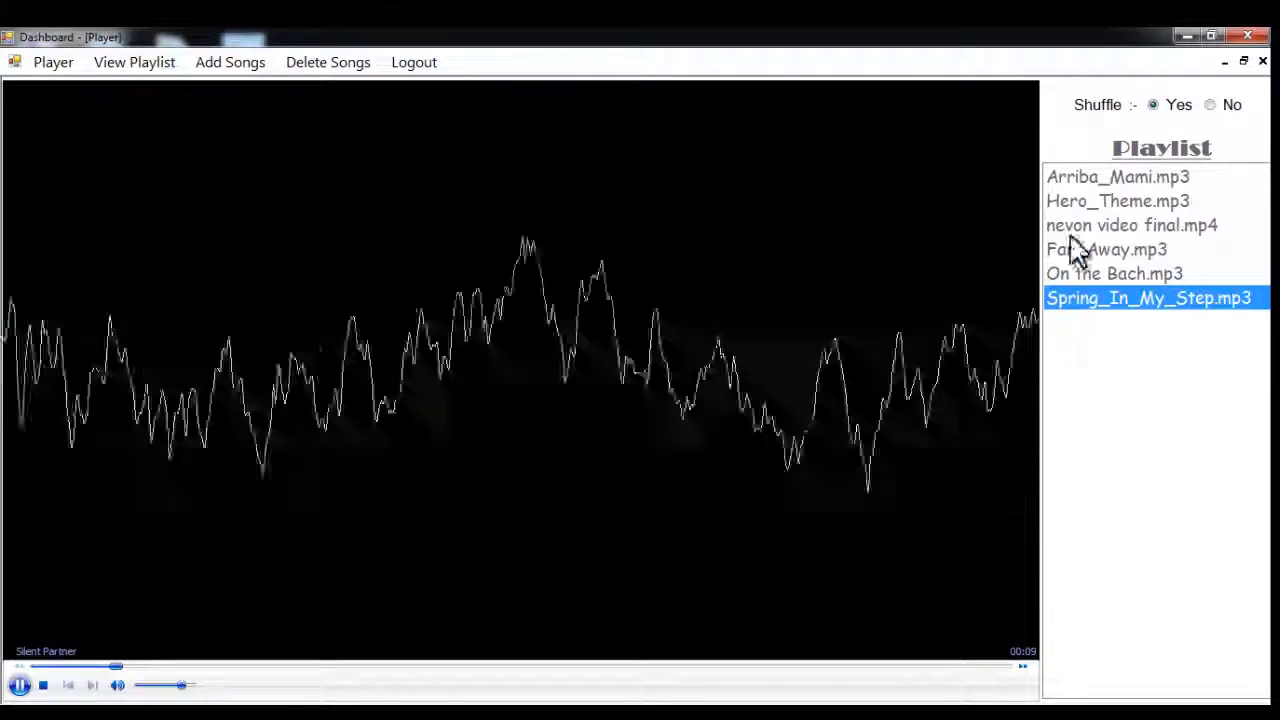
click(1210, 104)
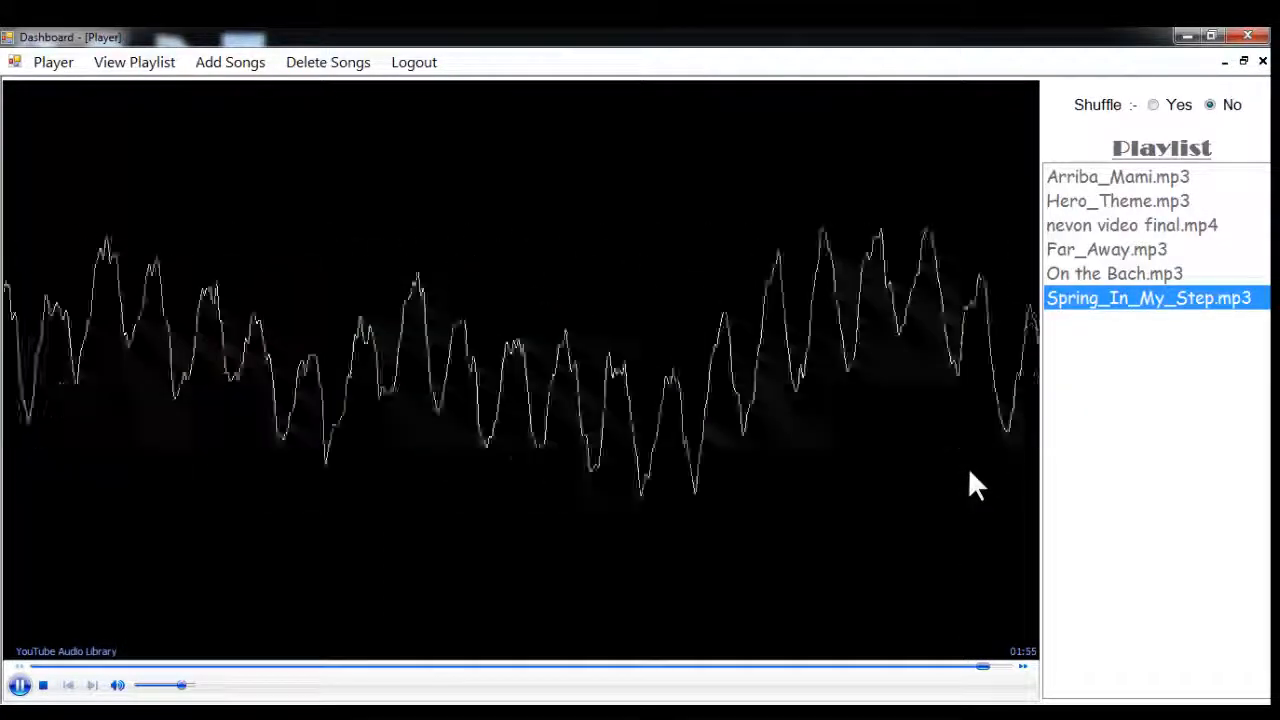
Play Hero_Theme.mp3 from the playlist and pause it mid-playback.
double_click(1116, 176)
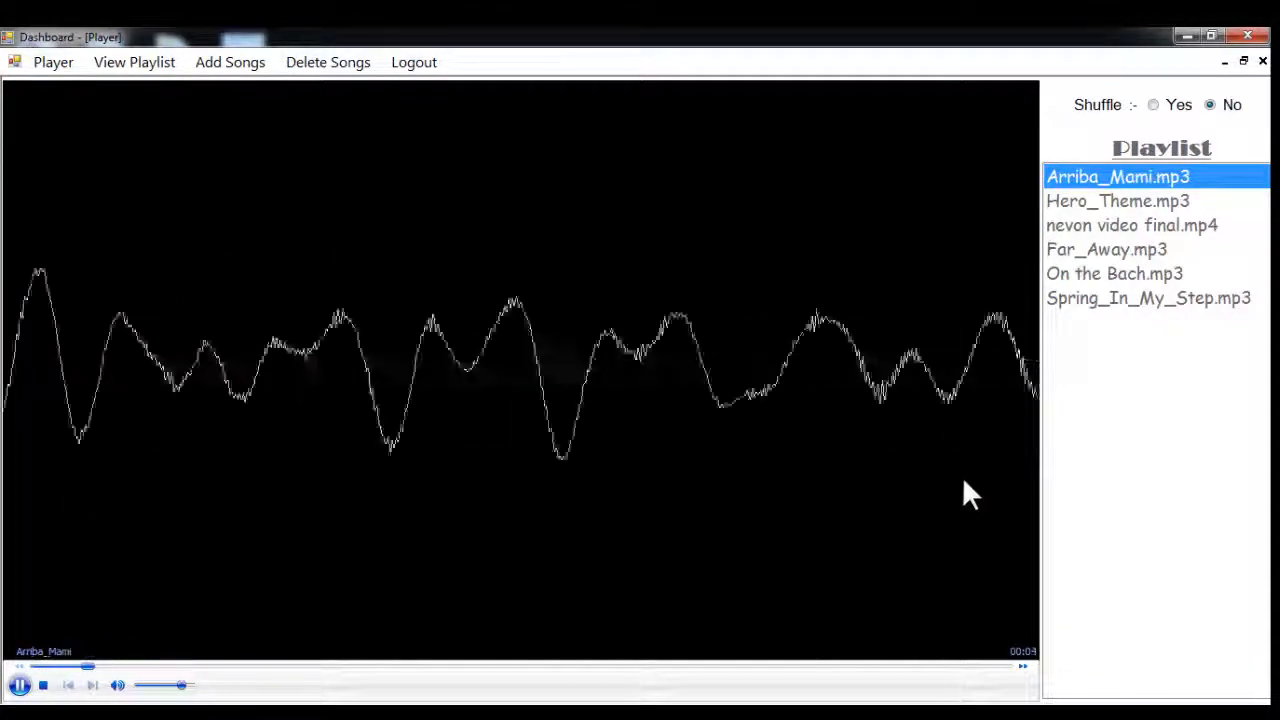
click(1116, 200)
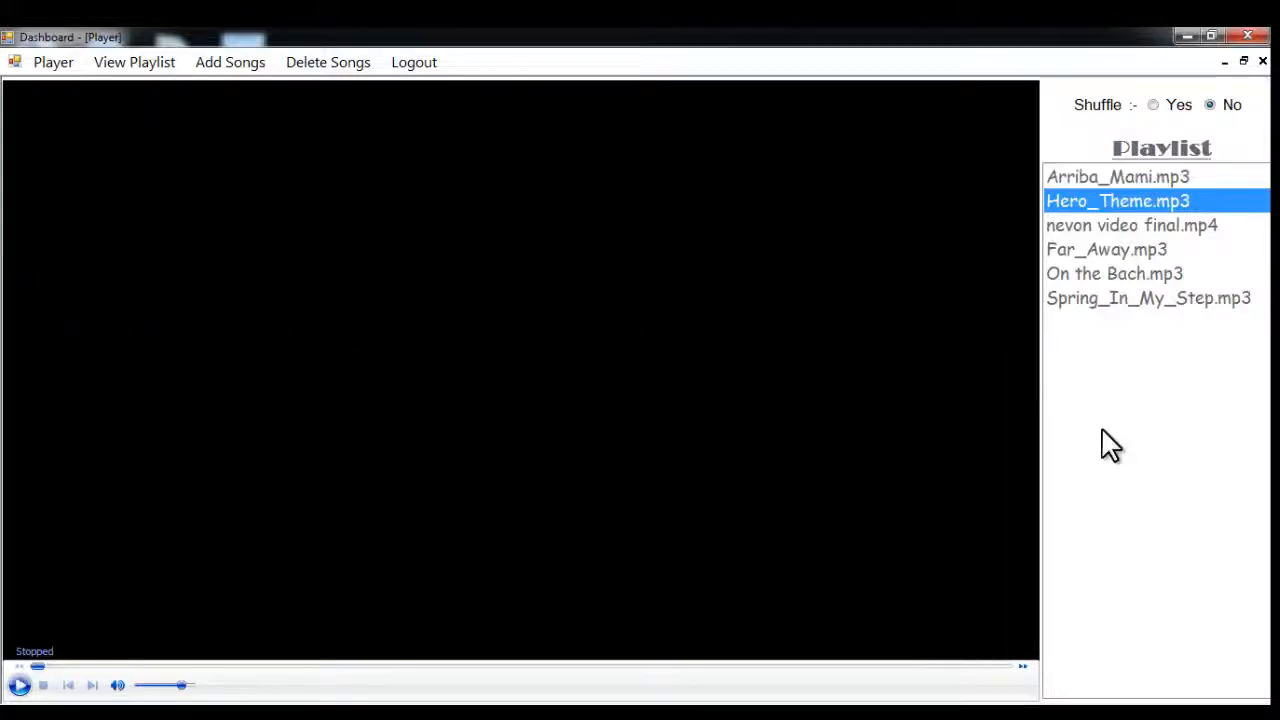
click(20, 684)
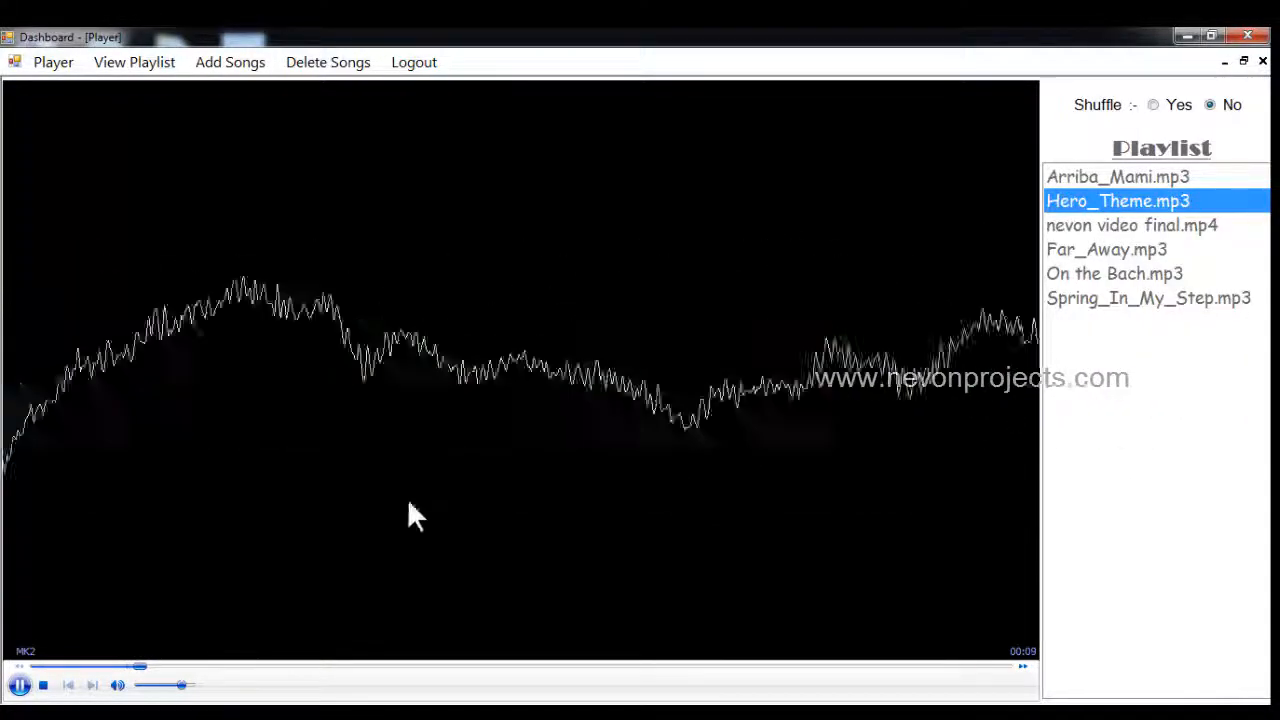
click(20, 684)
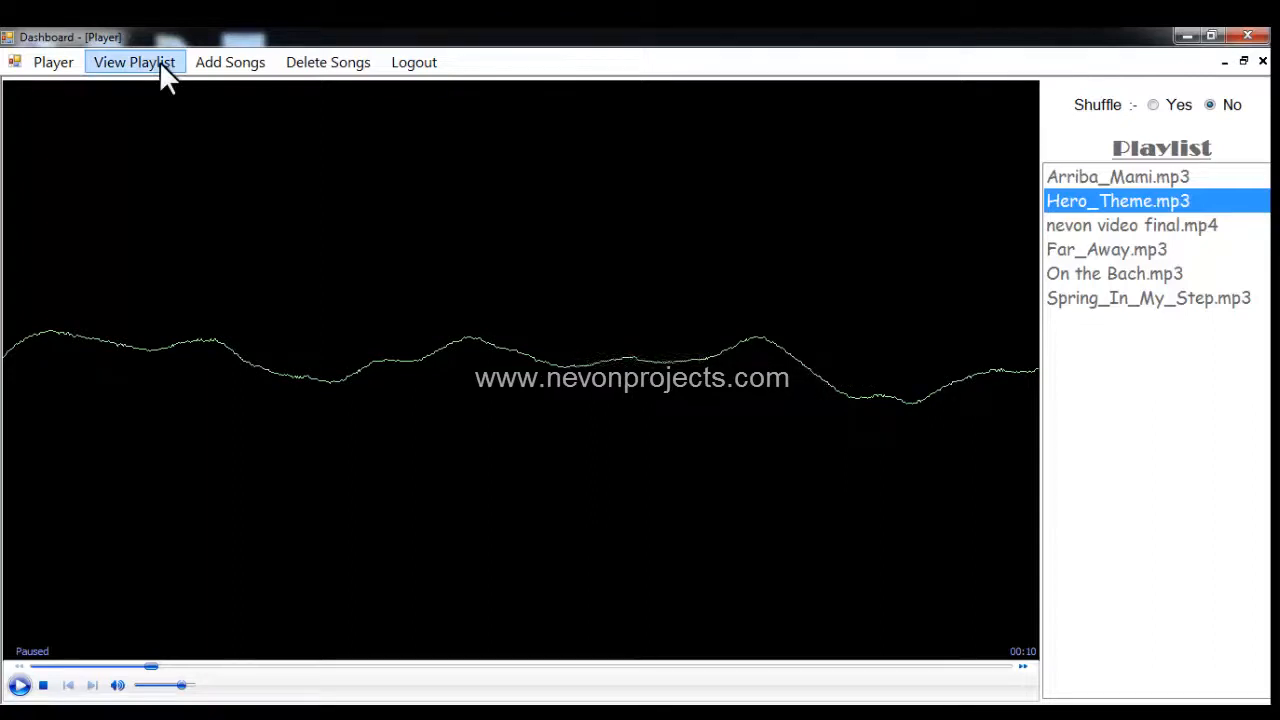
Review the playlist, then pick On the Bach.mp3 for deletion and confirm Yes.
click(134, 62)
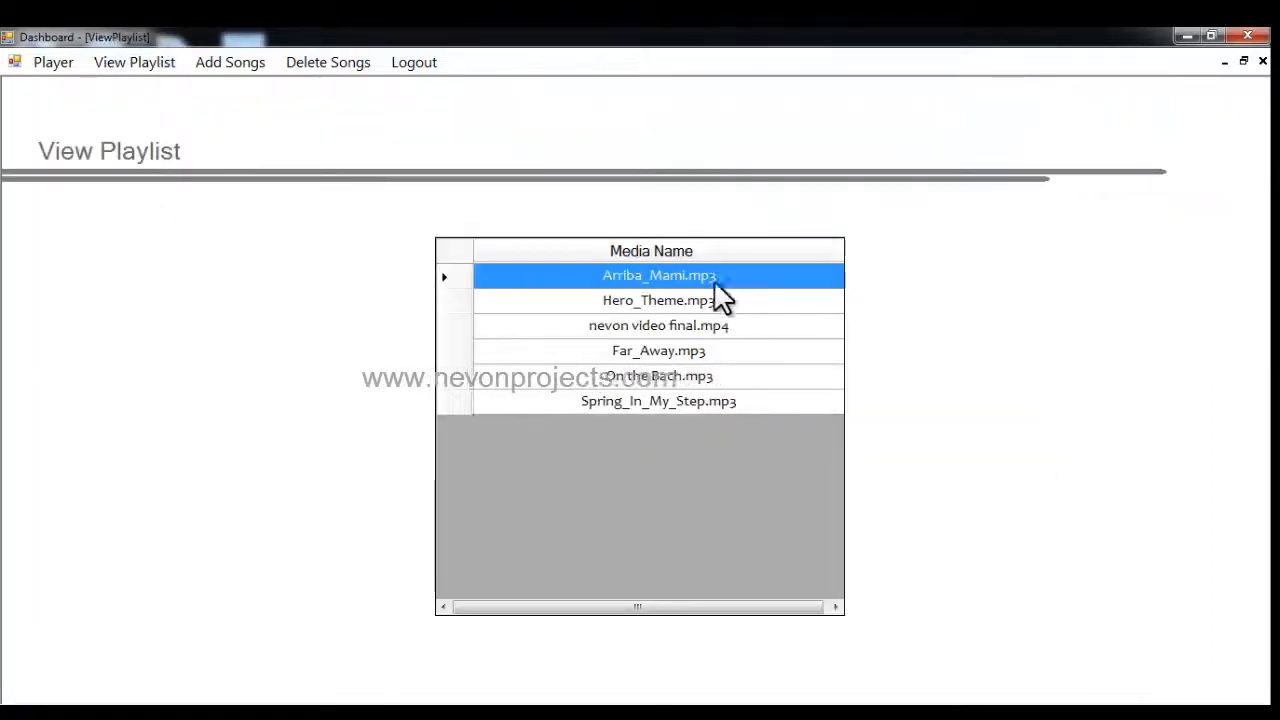
mouse_move(328, 62)
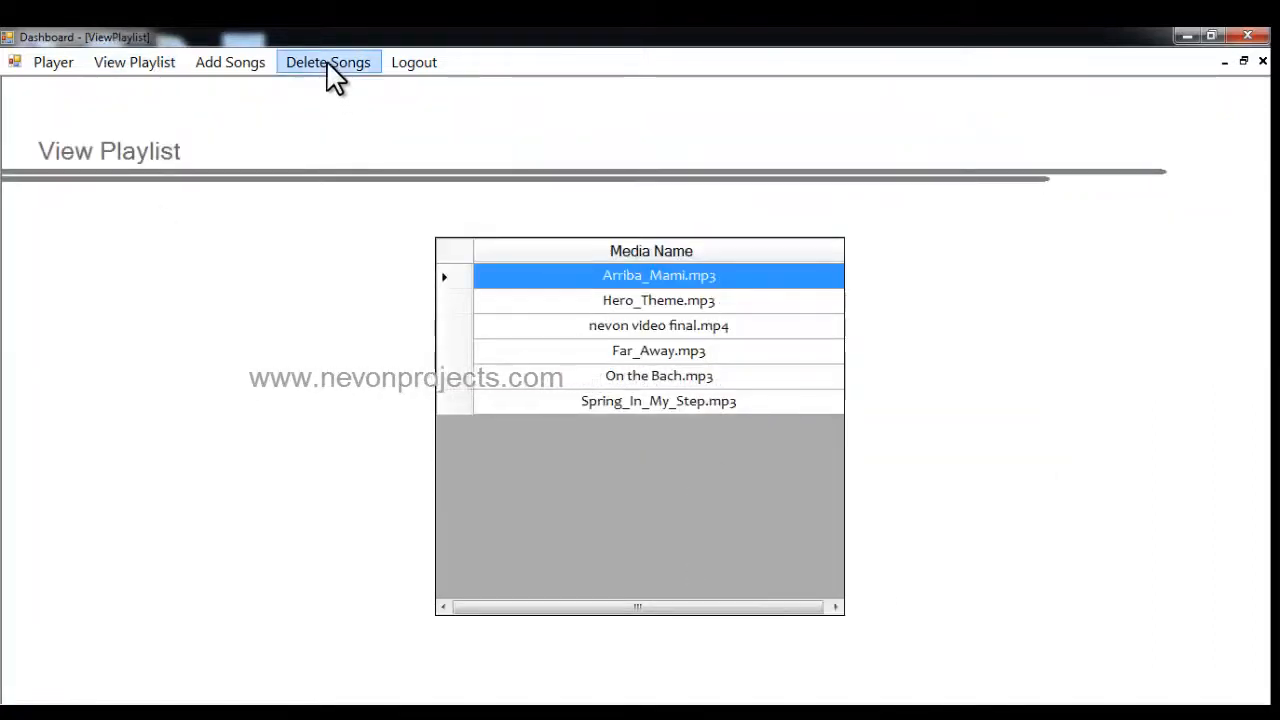
click(328, 62)
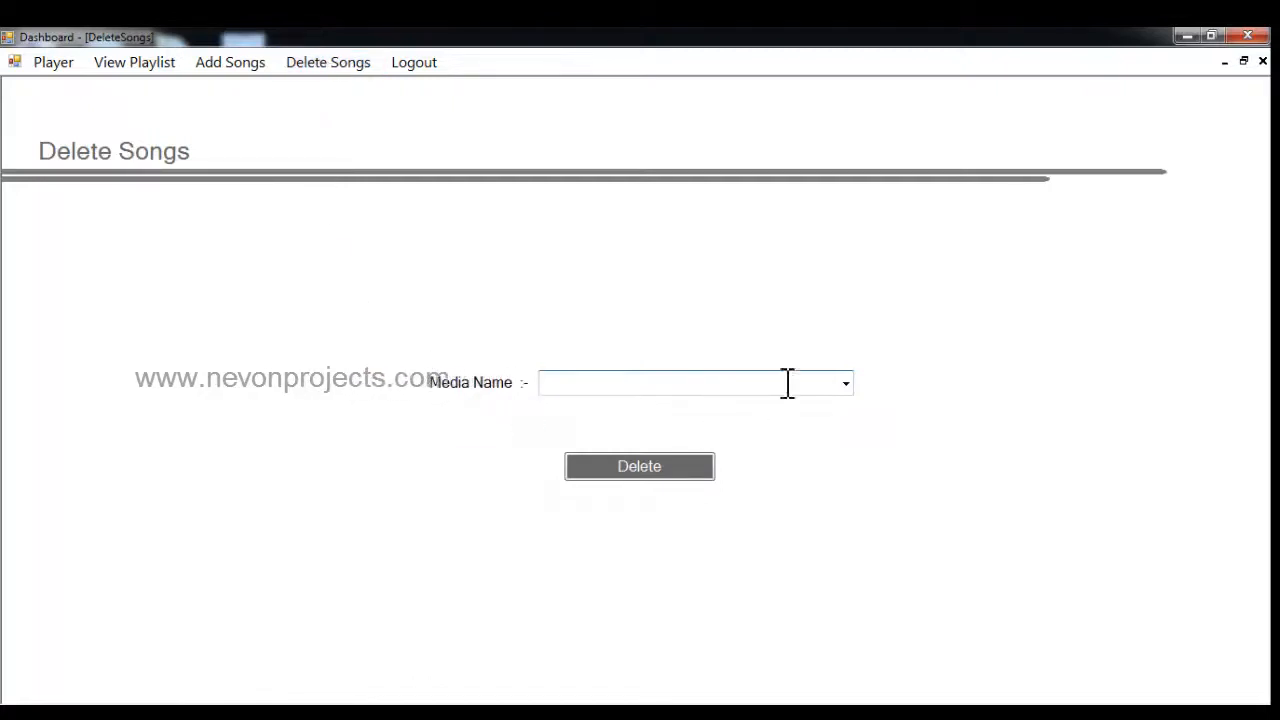
click(844, 382)
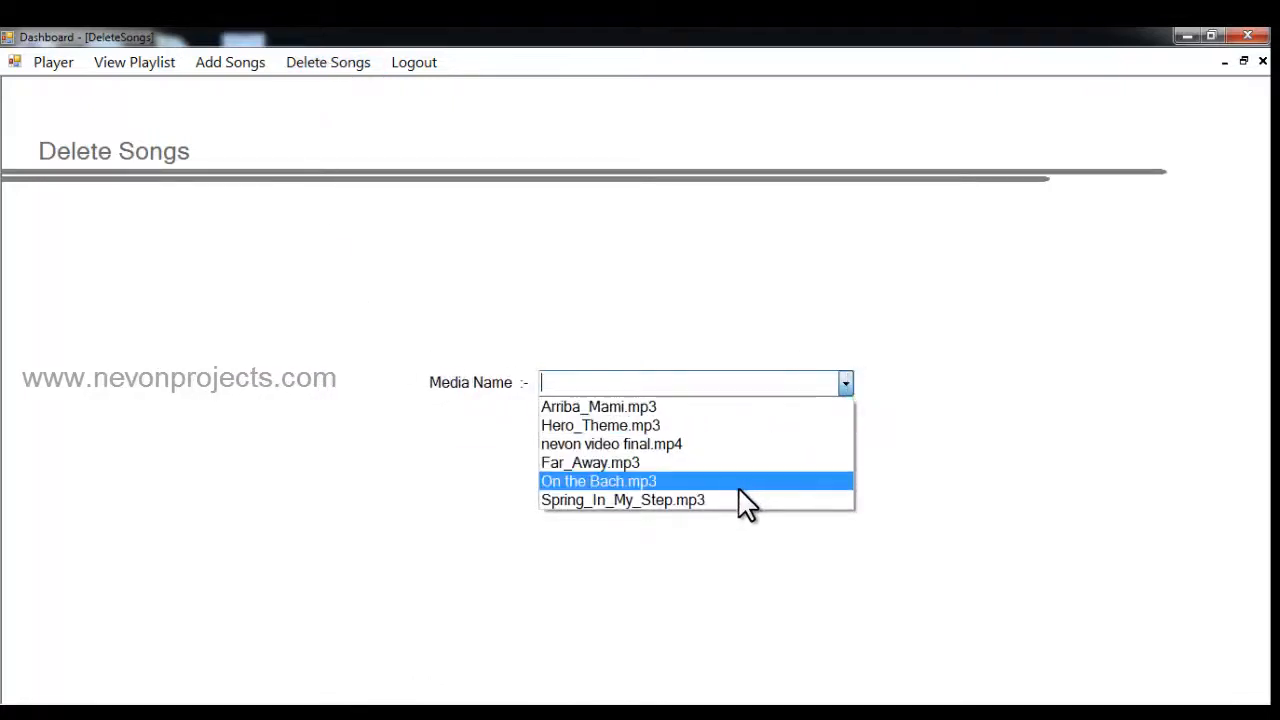
click(598, 480)
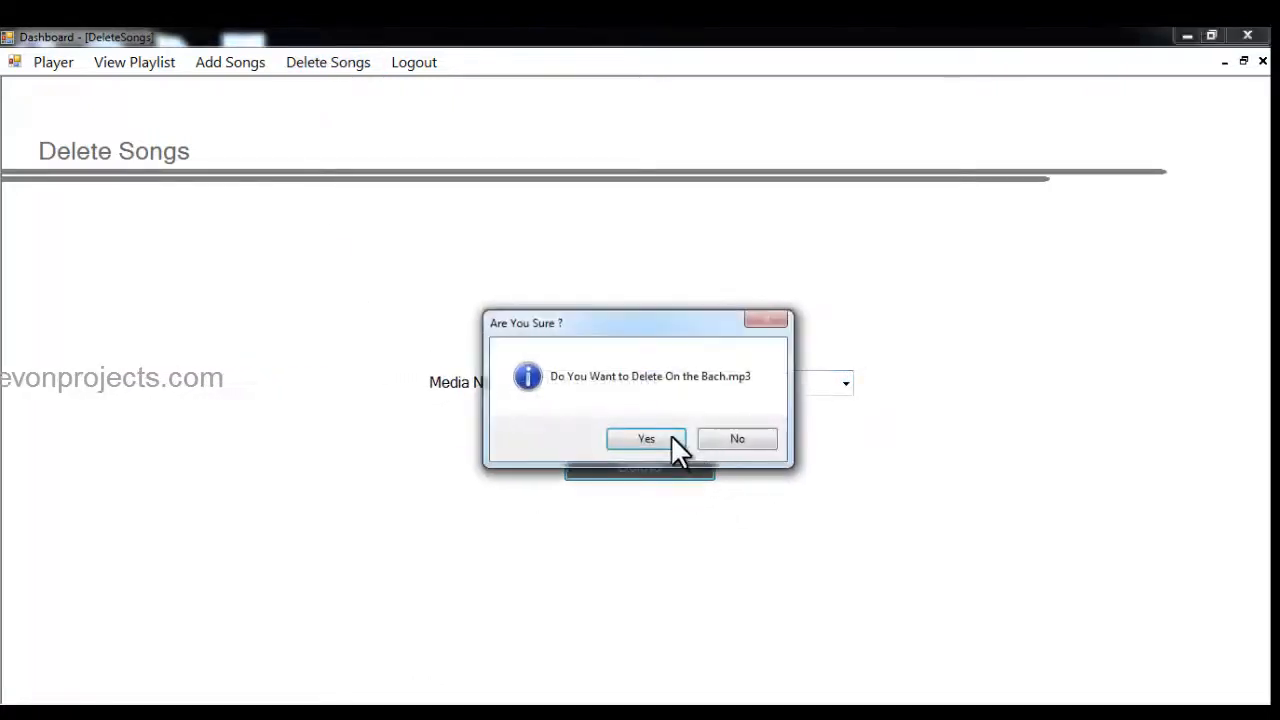
click(646, 440)
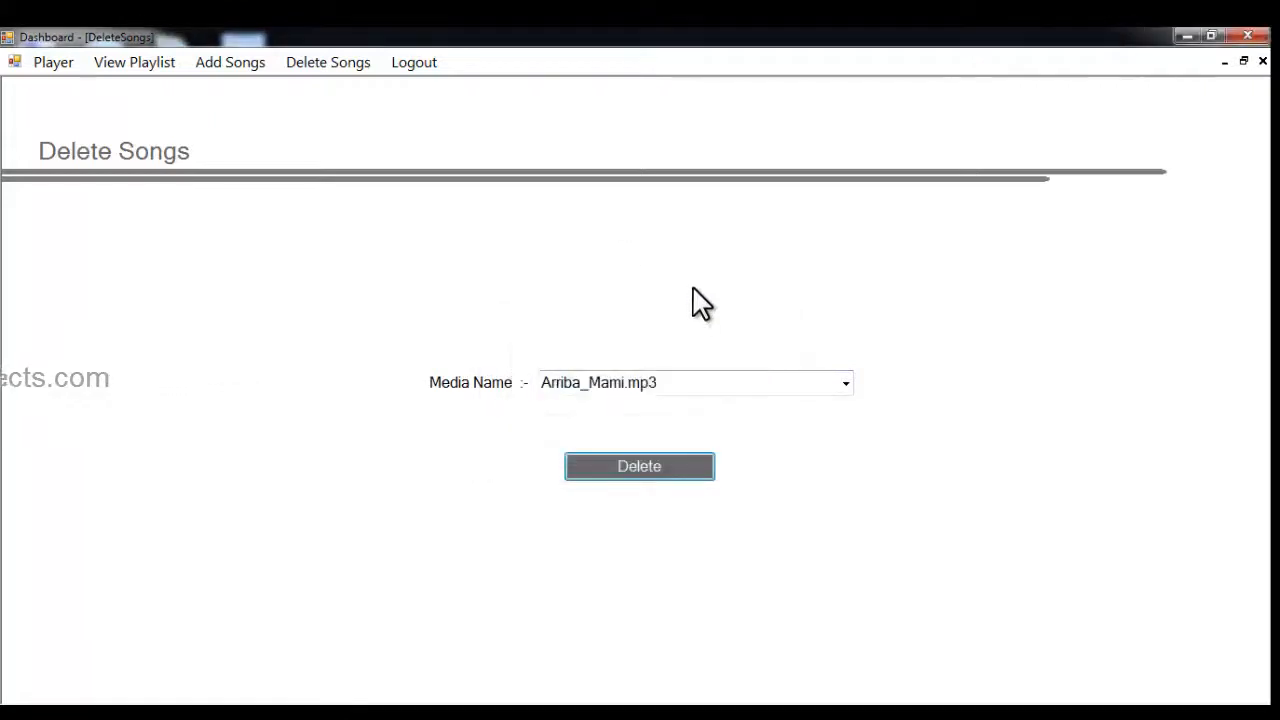